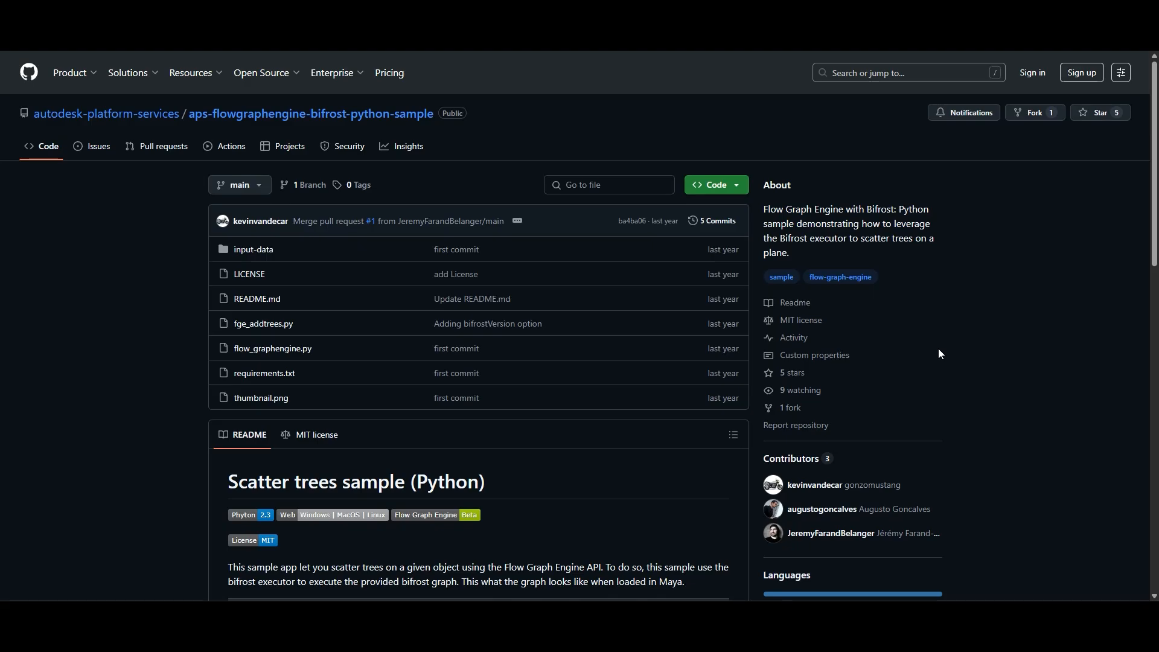
Run python in Command Prompt to confirm version 3.13.3, then exit the interpreter
{"action": "scroll", "scroll_direction": "down", "scroll_amount": 3}
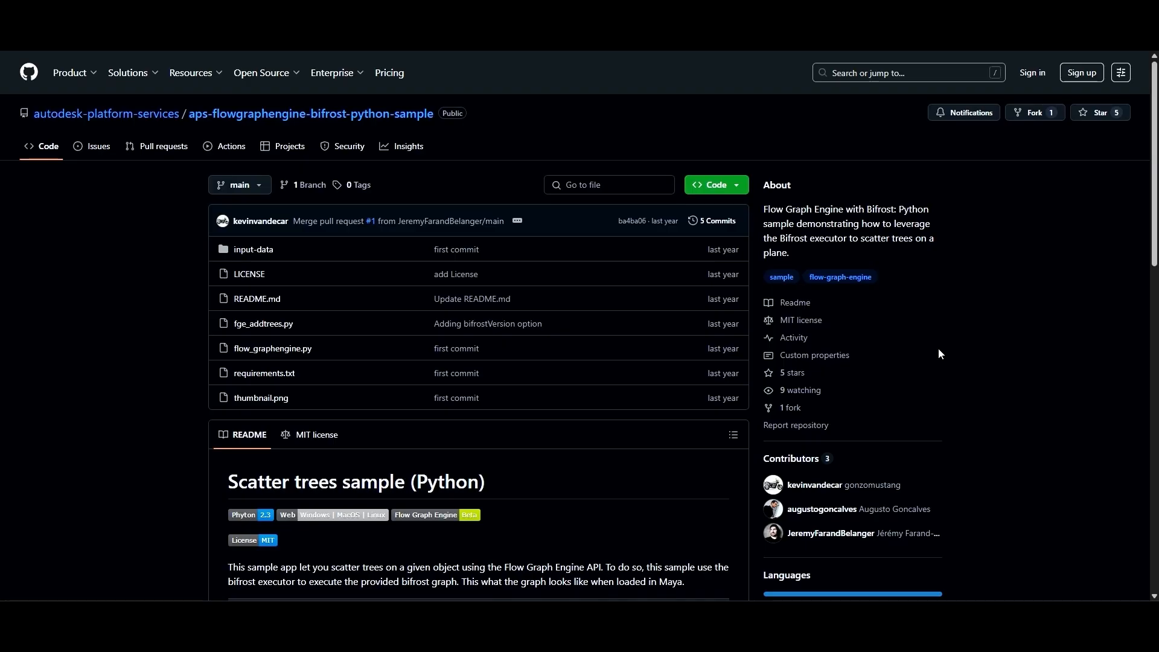
{"action": "scroll", "scroll_direction": "down", "scroll_amount": 3}
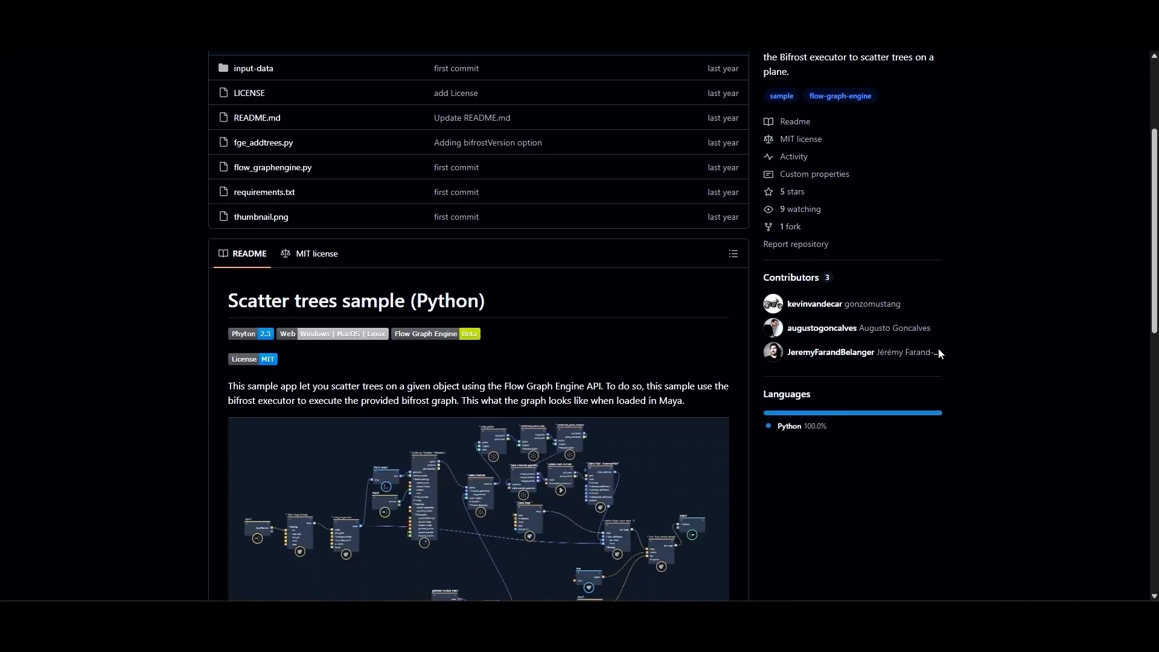
{"action": "scroll", "scroll_direction": "down", "scroll_amount": 3}
{"action": "type", "text": "py"}
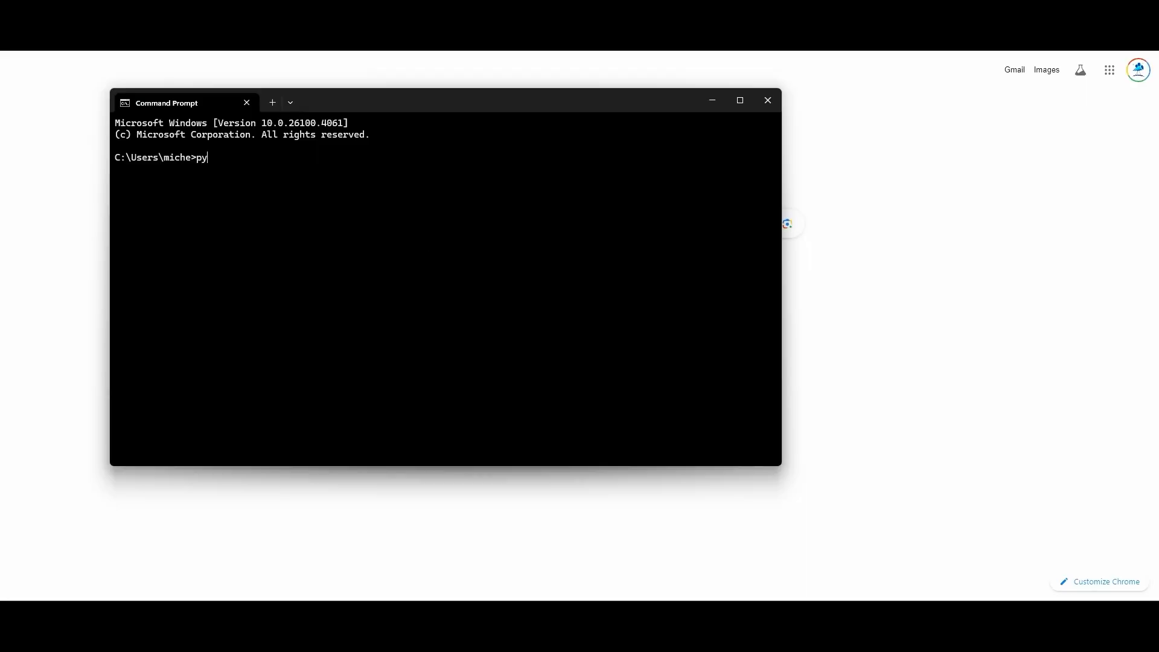
{"action": "key", "text": "Return"}
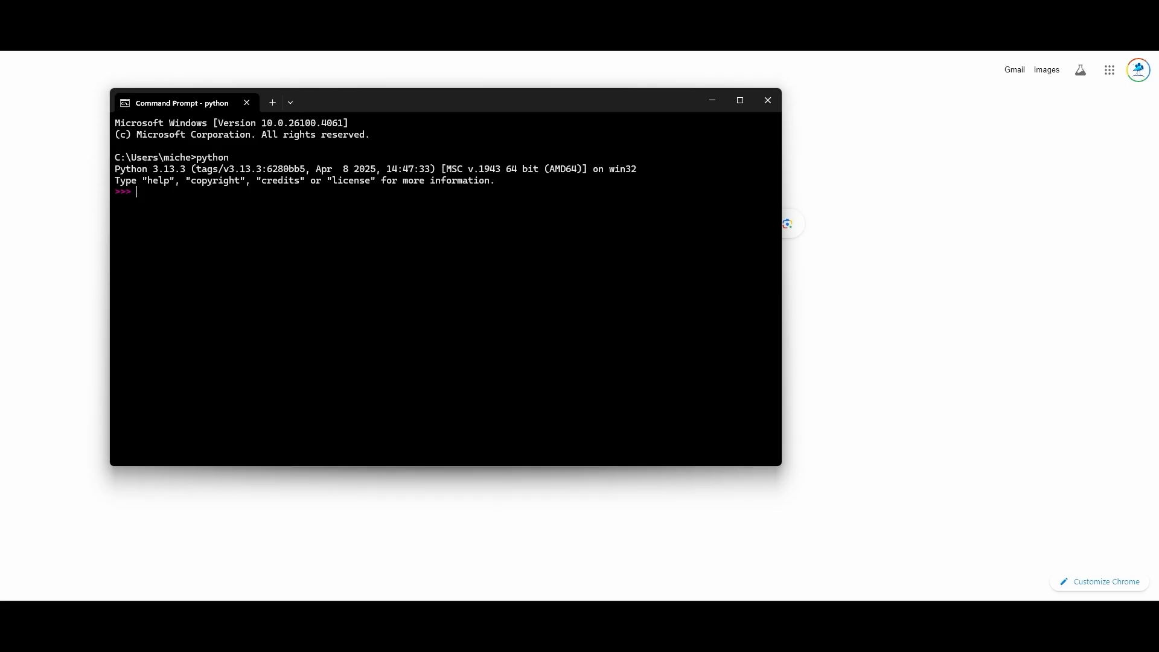
{"action": "type", "text": "exit"}
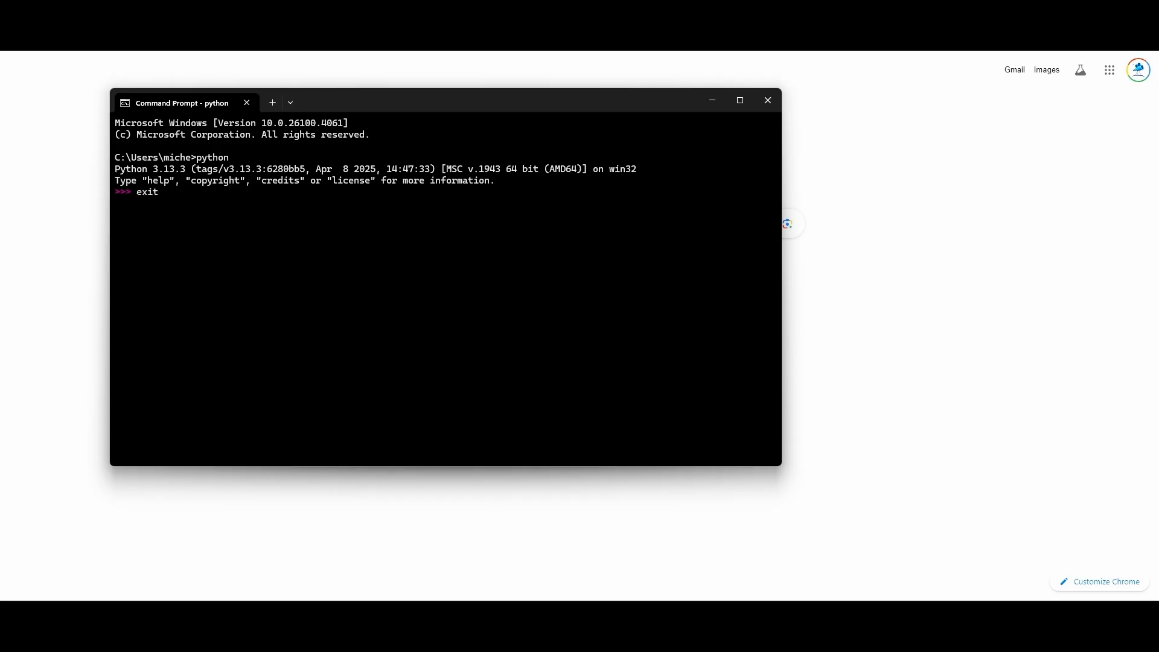
{"action": "key", "text": "Return"}
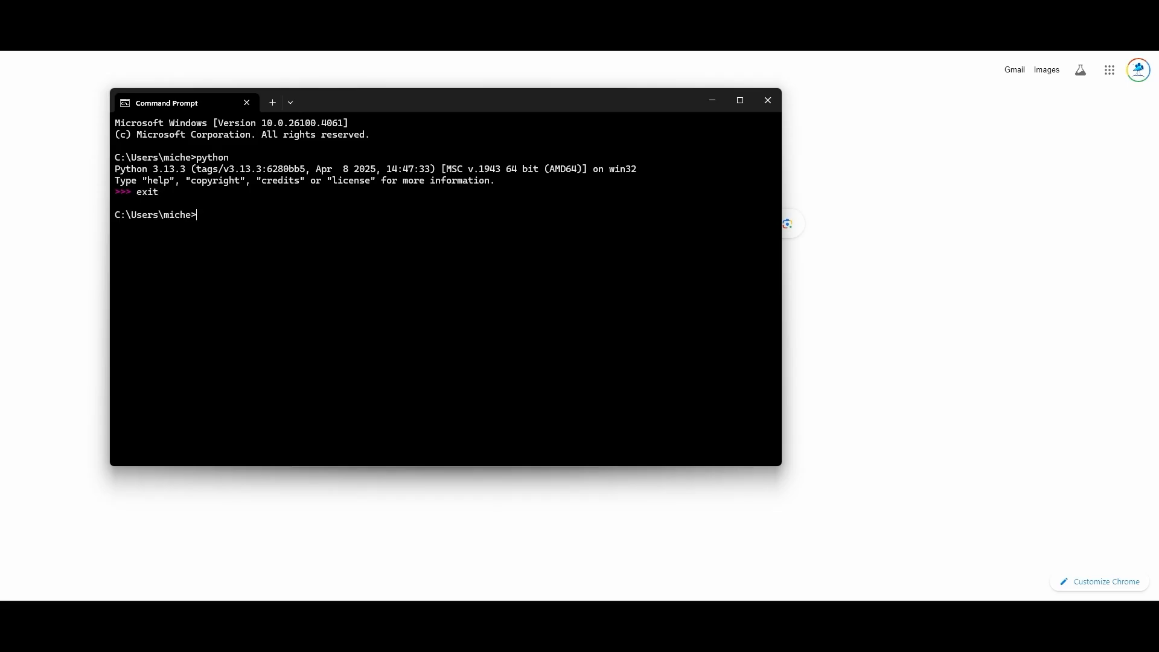
Run pip to confirm it is installed, then close Command Prompt
{"action": "type", "text": "p"}
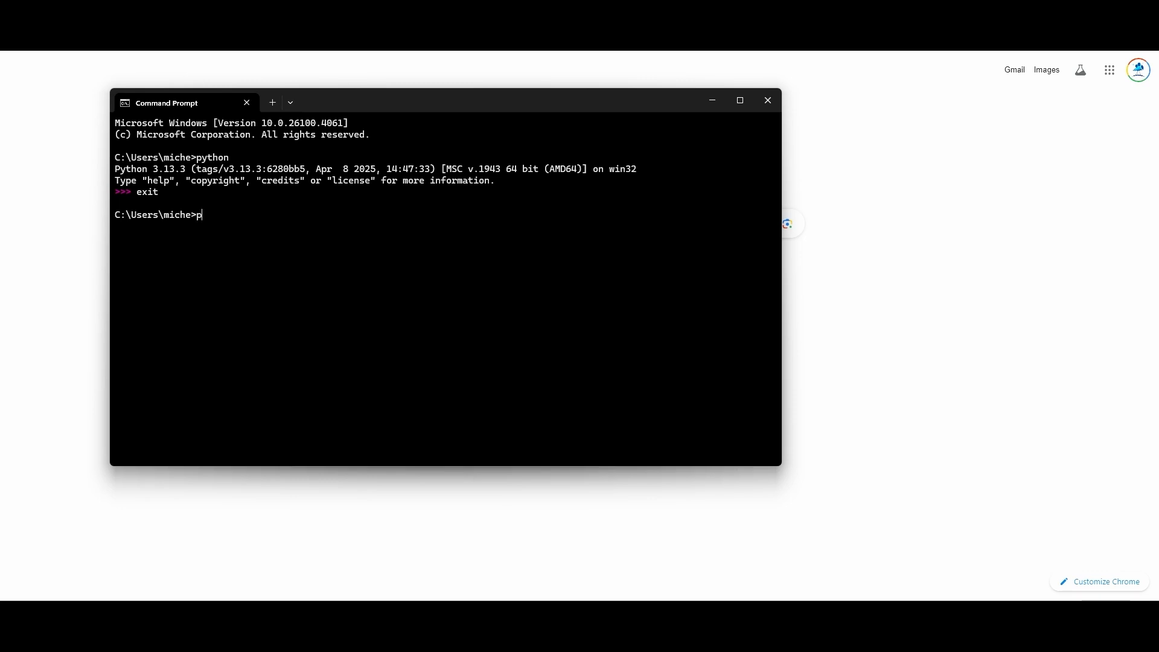
{"action": "type", "text": "ip"}
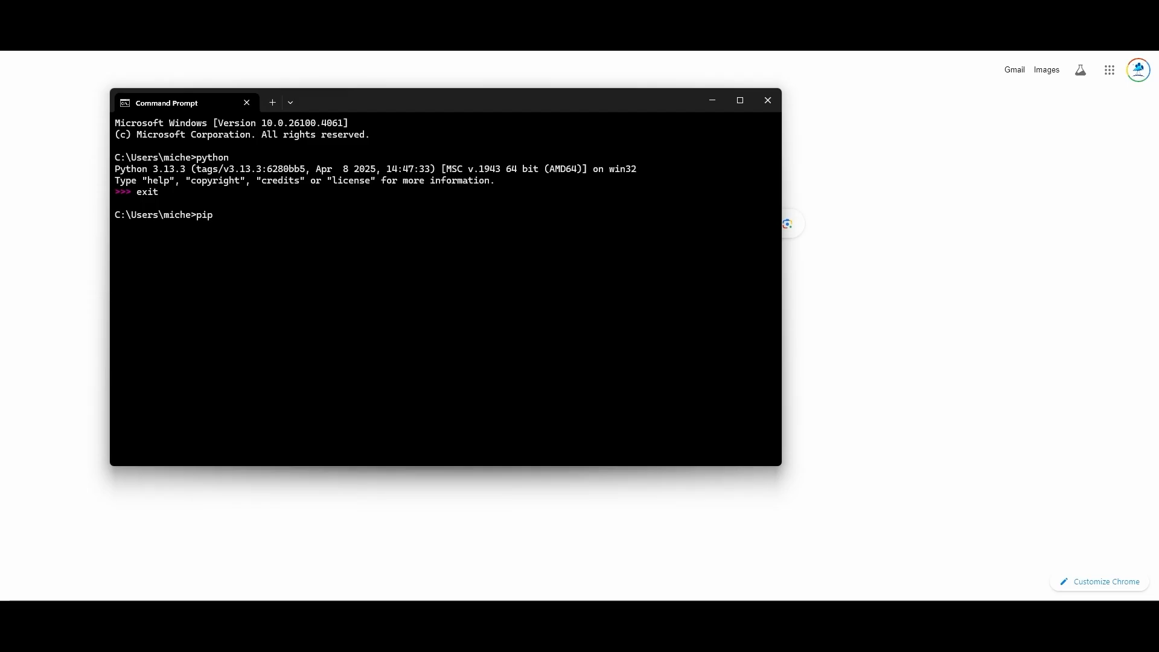
{"action": "key", "text": "Return"}
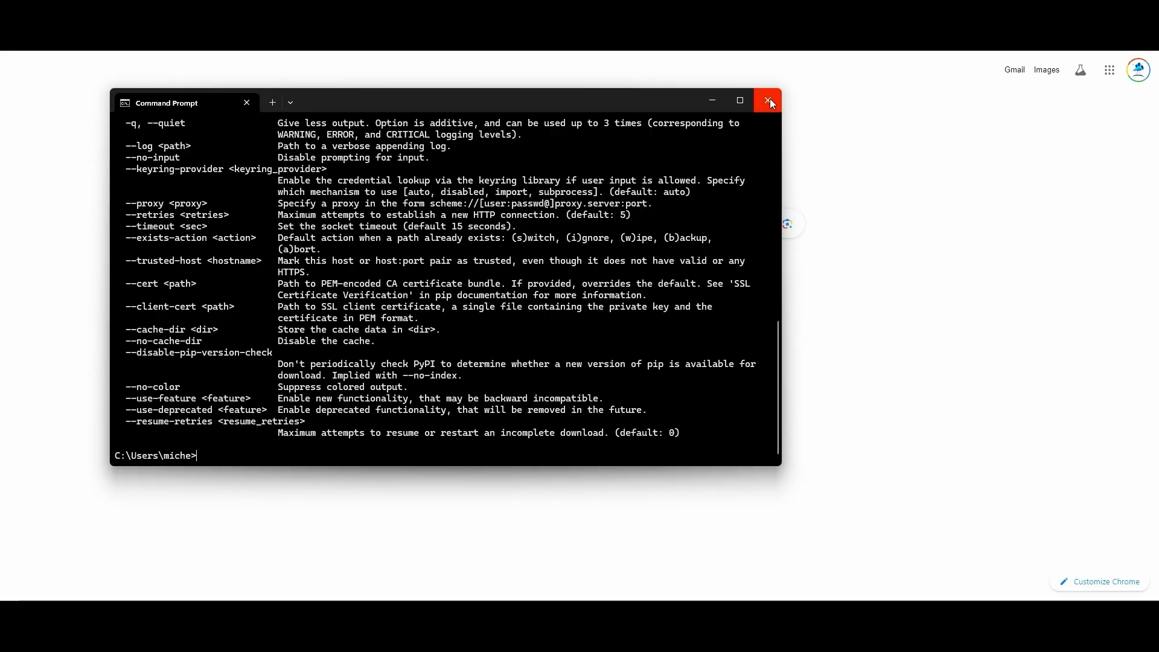
{"action": "left_click", "coordinate": [768, 99]}
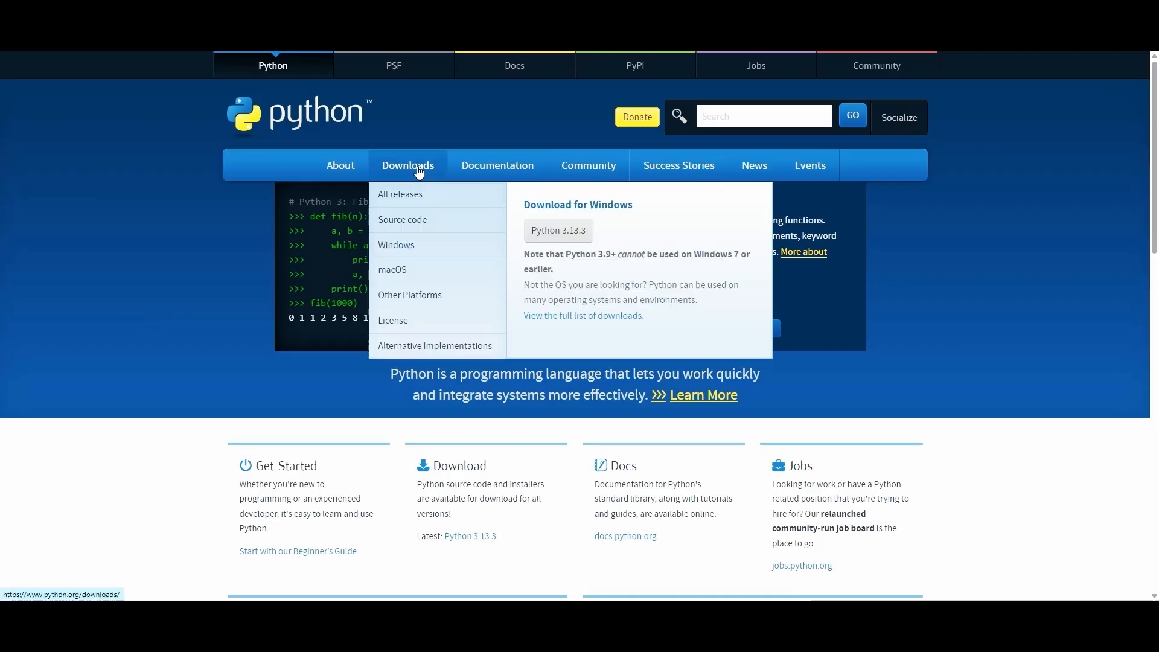
{"action": "mouse_move", "coordinate": [431, 250]}
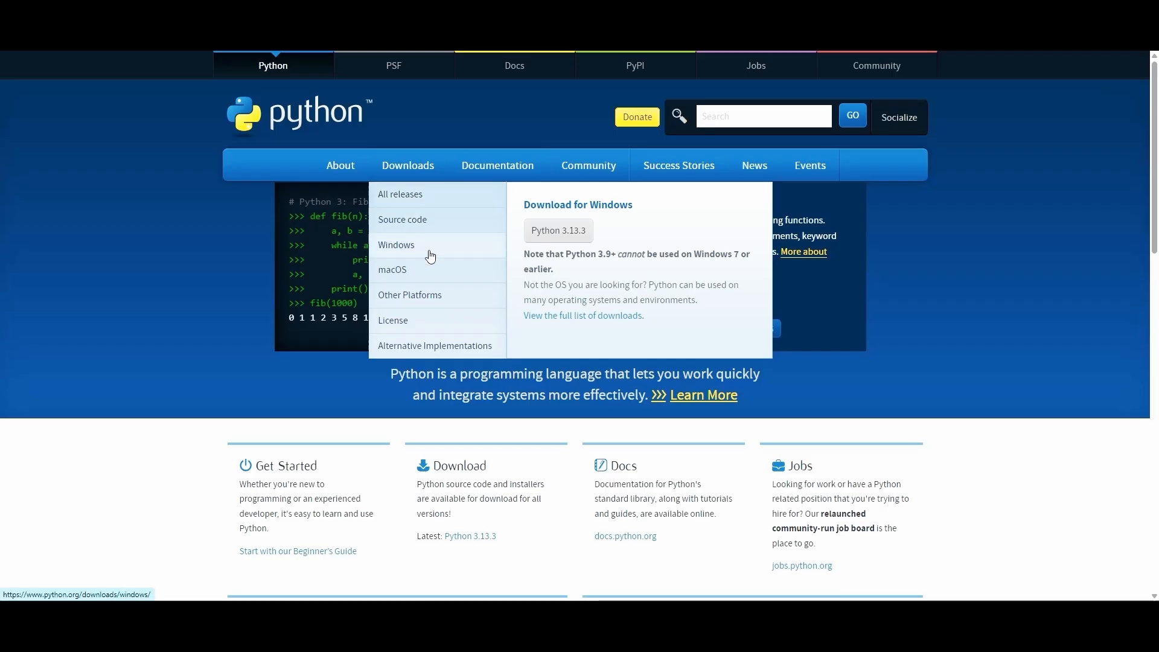
{"action": "mouse_move", "coordinate": [434, 253]}
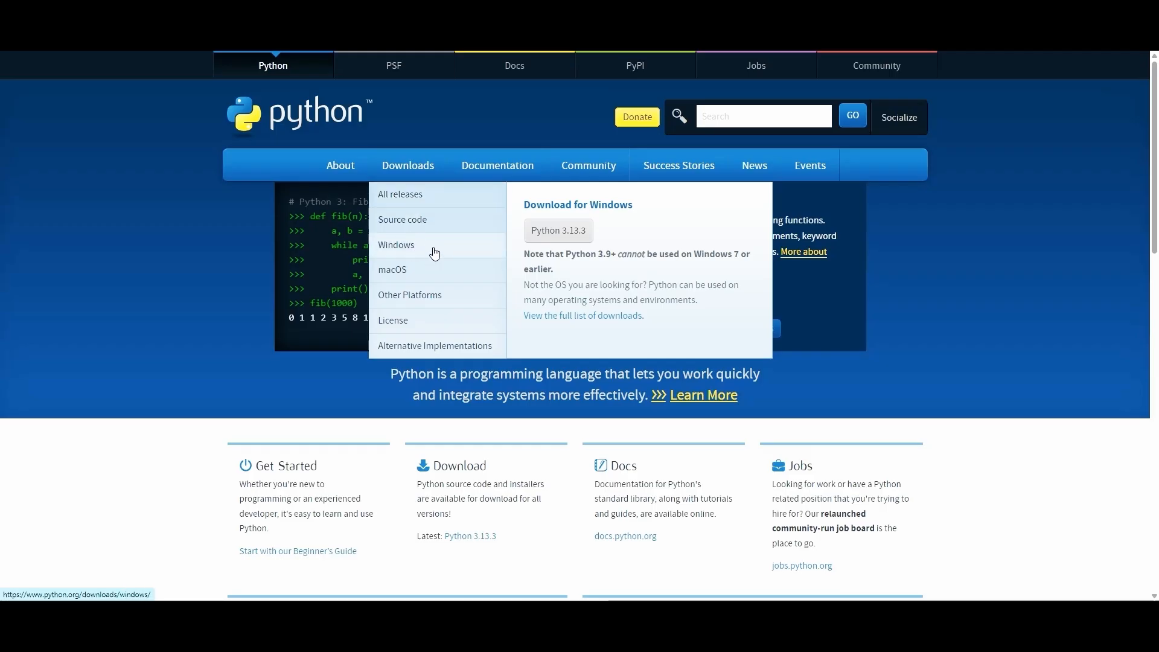
Go to python.org's Downloads page for Windows
{"action": "left_click", "coordinate": [396, 245]}
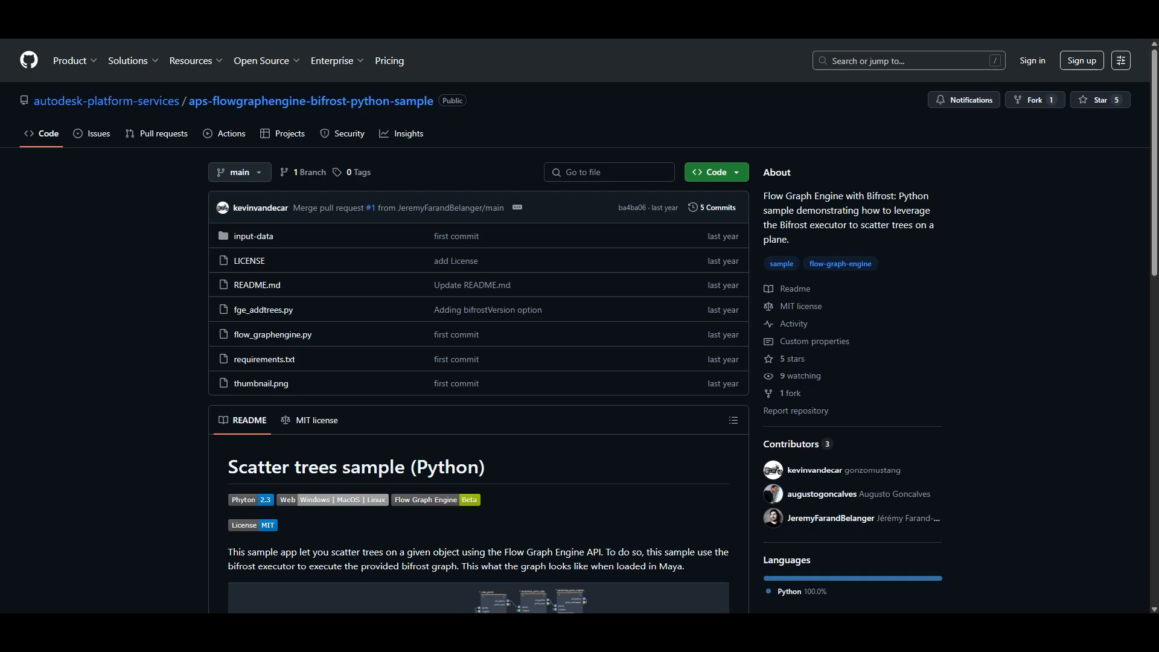
{"action": "mouse_move", "coordinate": [43, 115]}
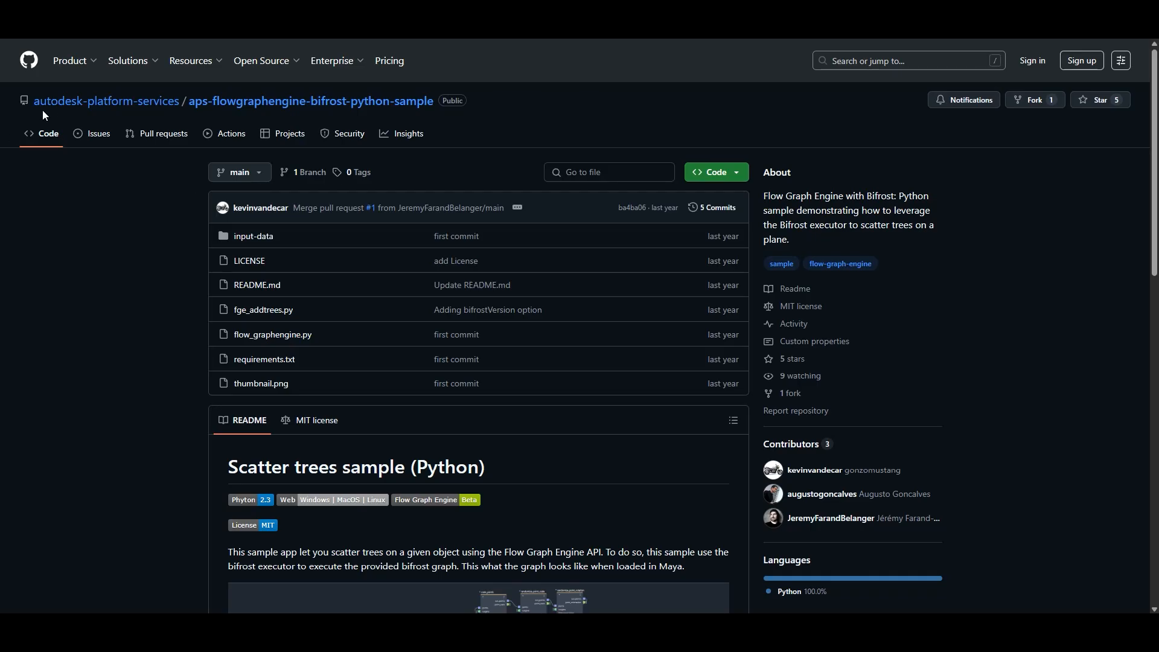
{"action": "mouse_move", "coordinate": [426, 126]}
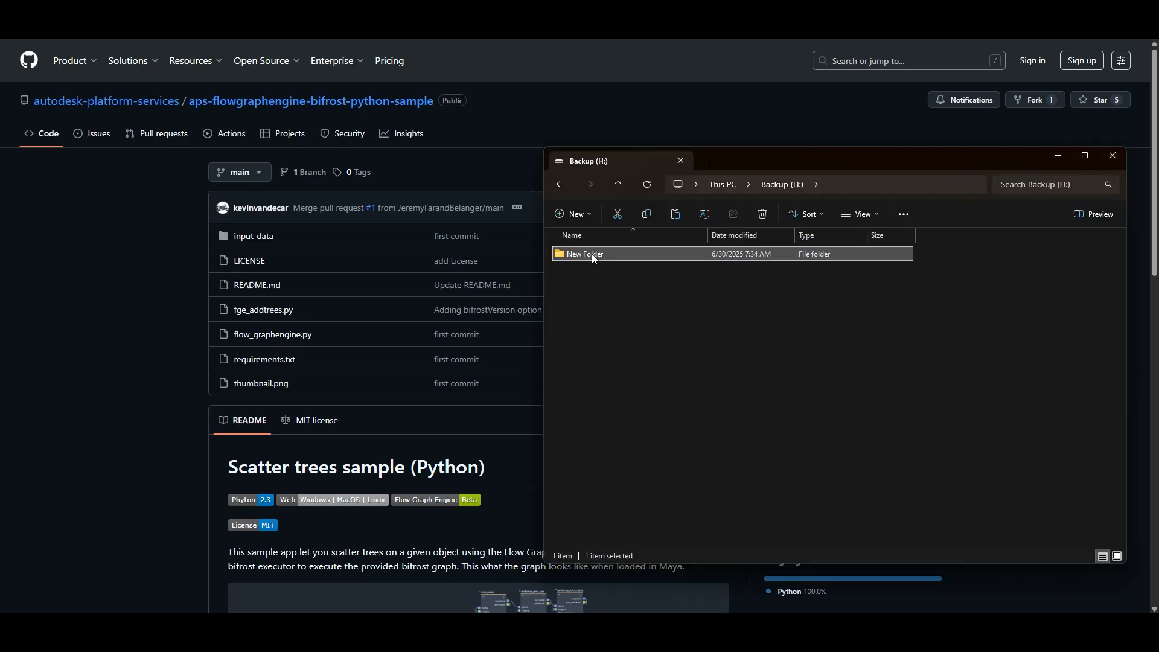
Rename New Folder on the Backup (H:) drive to 'Tree Sample'
{"action": "double_click", "coordinate": [586, 254]}
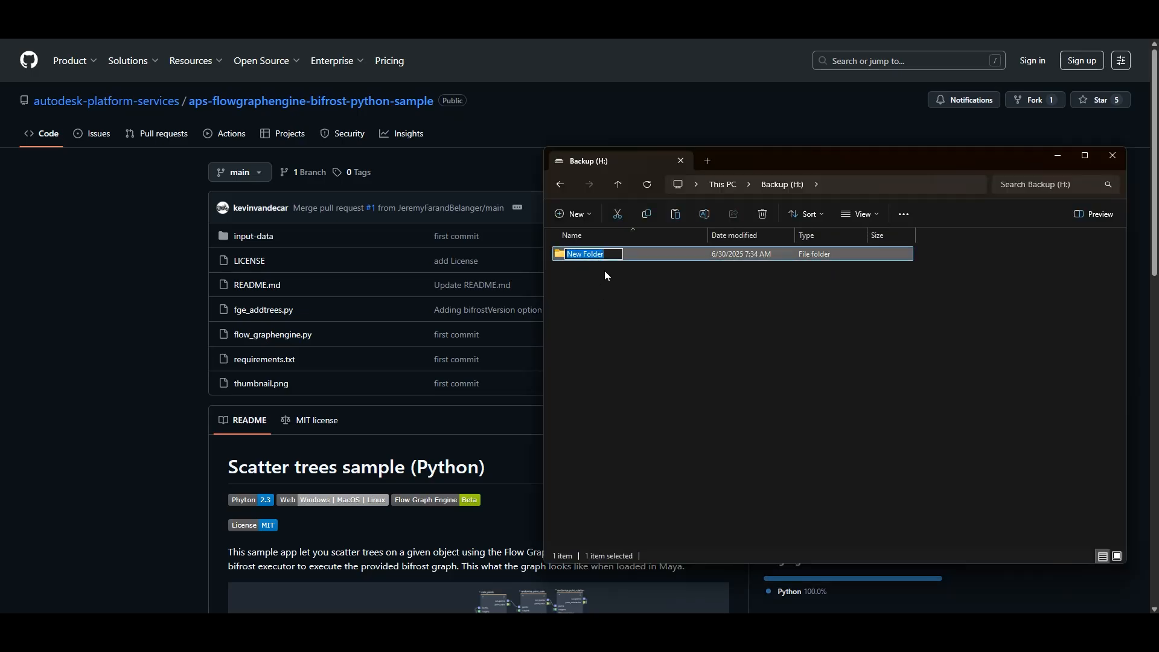
{"action": "type", "text": "Tree S"}
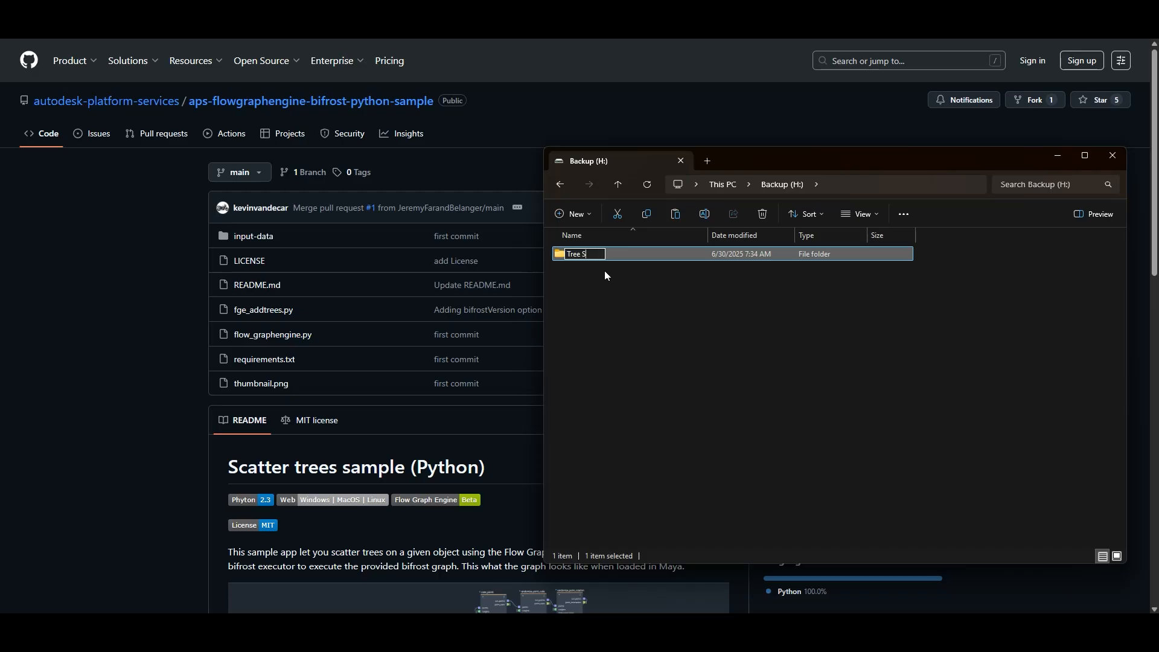
{"action": "type", "text": "ample"}
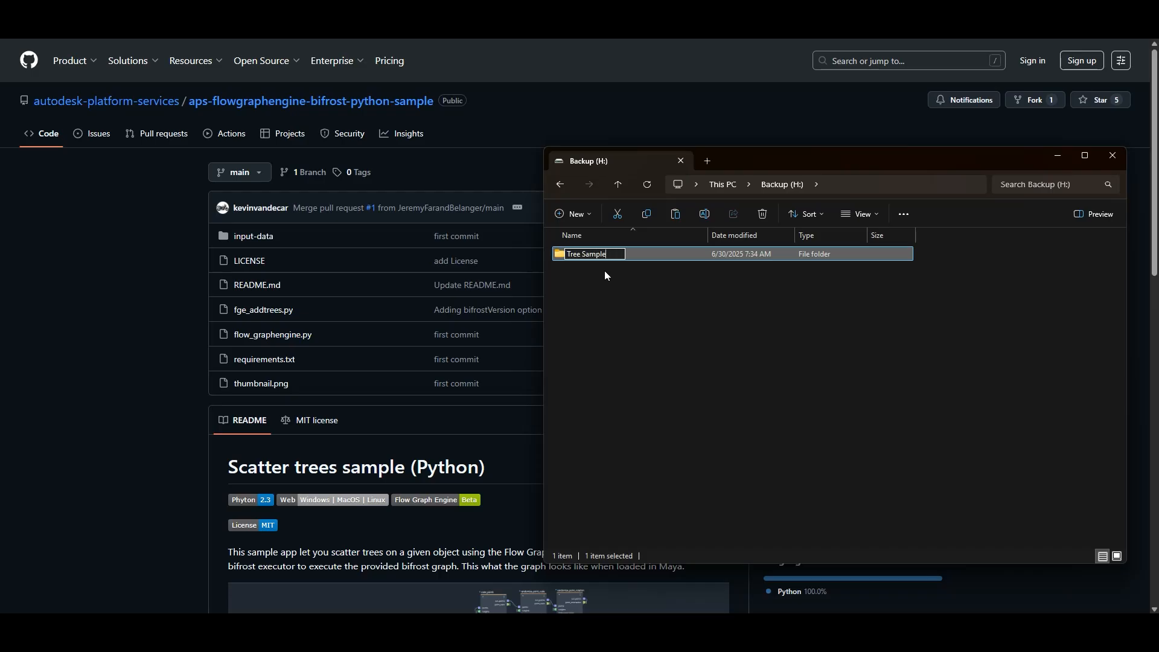
Download the repository as a ZIP and save it into H:\Tree Sample
{"action": "left_click", "coordinate": [711, 172]}
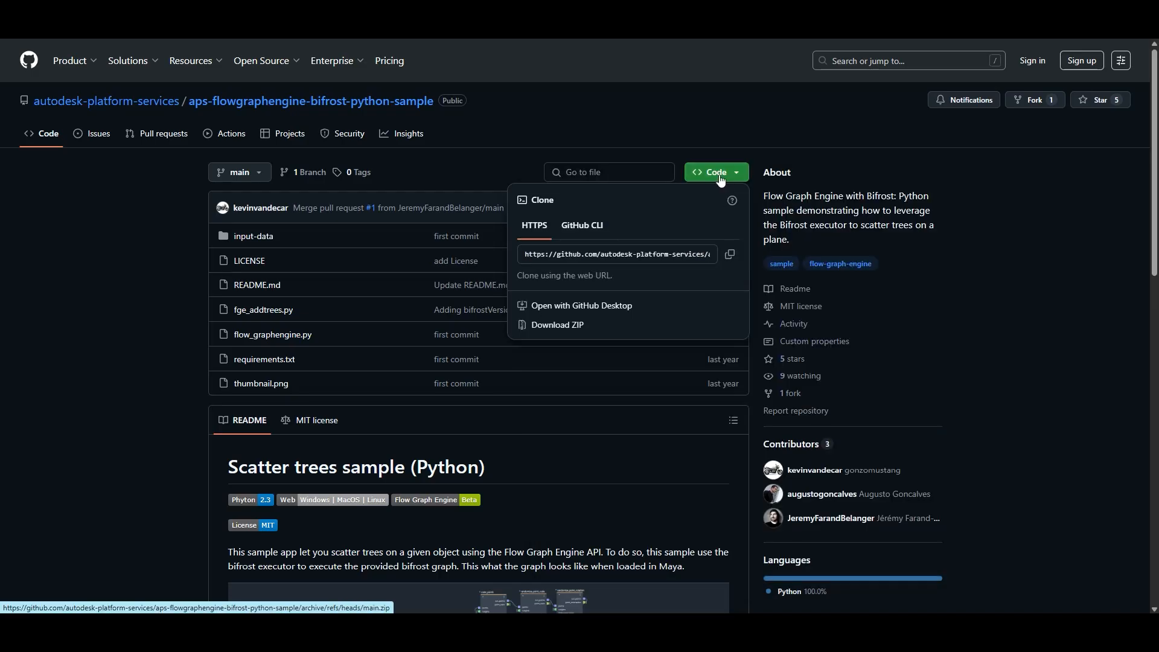
{"action": "mouse_move", "coordinate": [598, 330]}
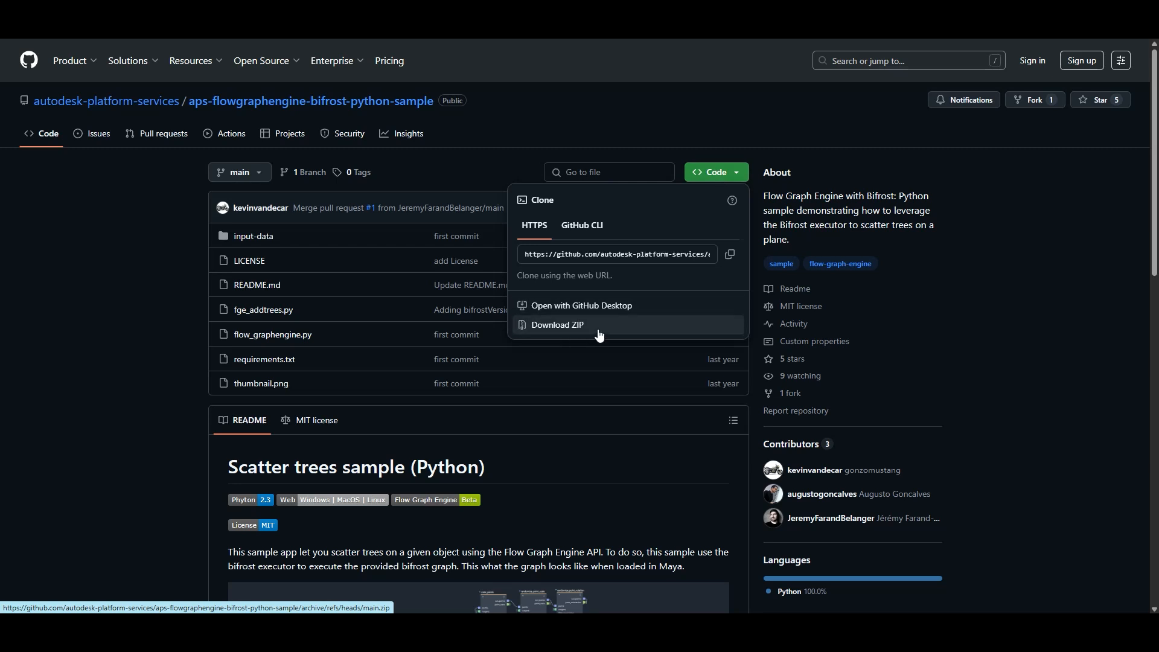
{"action": "left_click", "coordinate": [557, 325]}
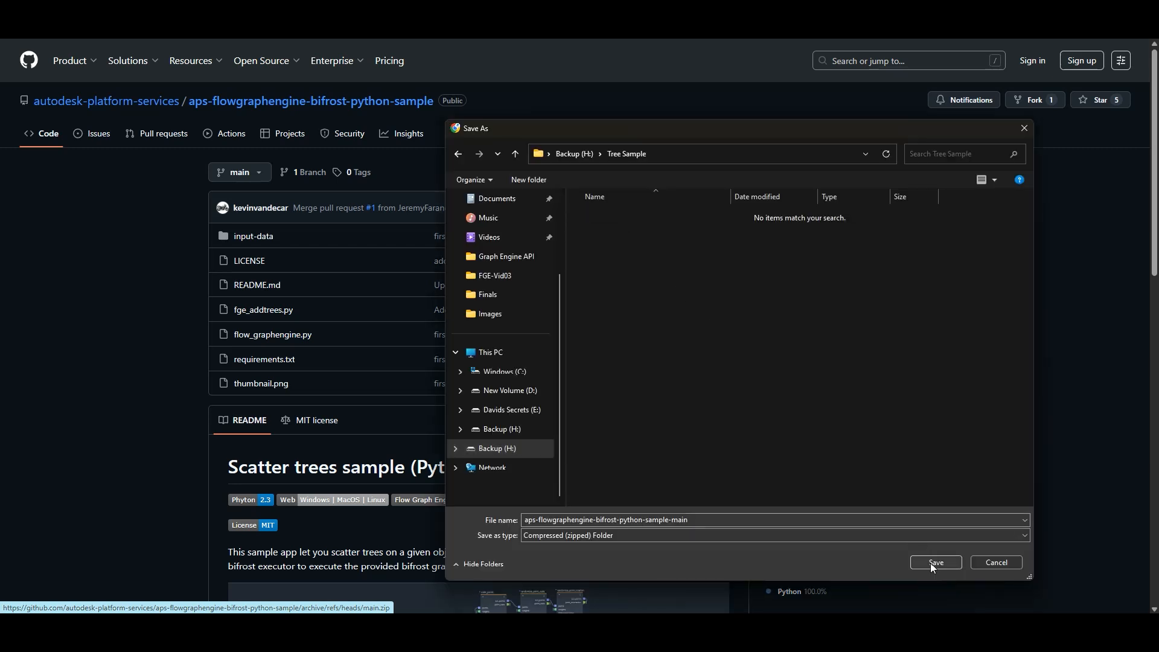
{"action": "left_click", "coordinate": [934, 563]}
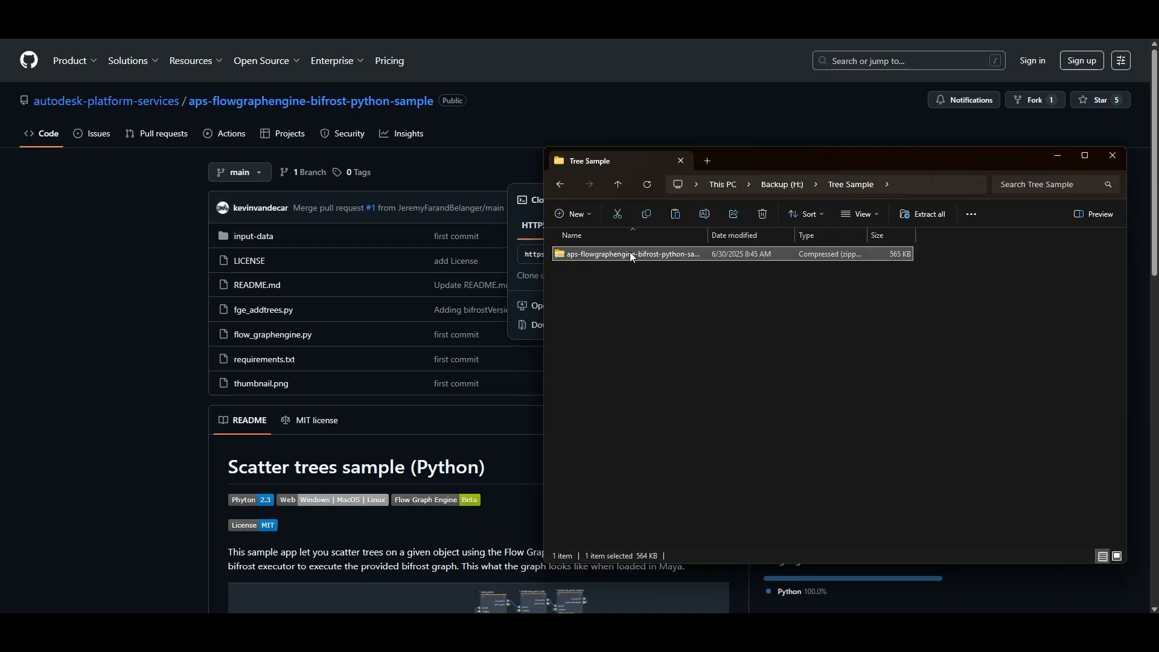
Extract the ZIP into Tree Sample and rename the extracted folder to 'aps'
{"action": "left_click", "coordinate": [926, 215]}
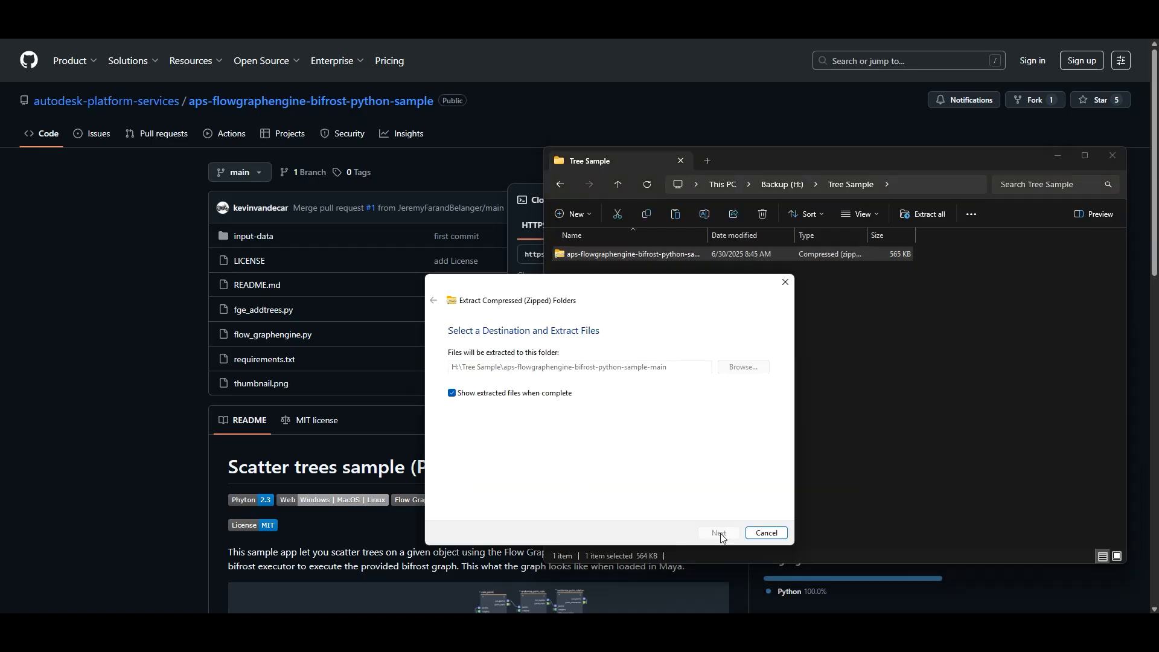
{"action": "left_click", "coordinate": [717, 533]}
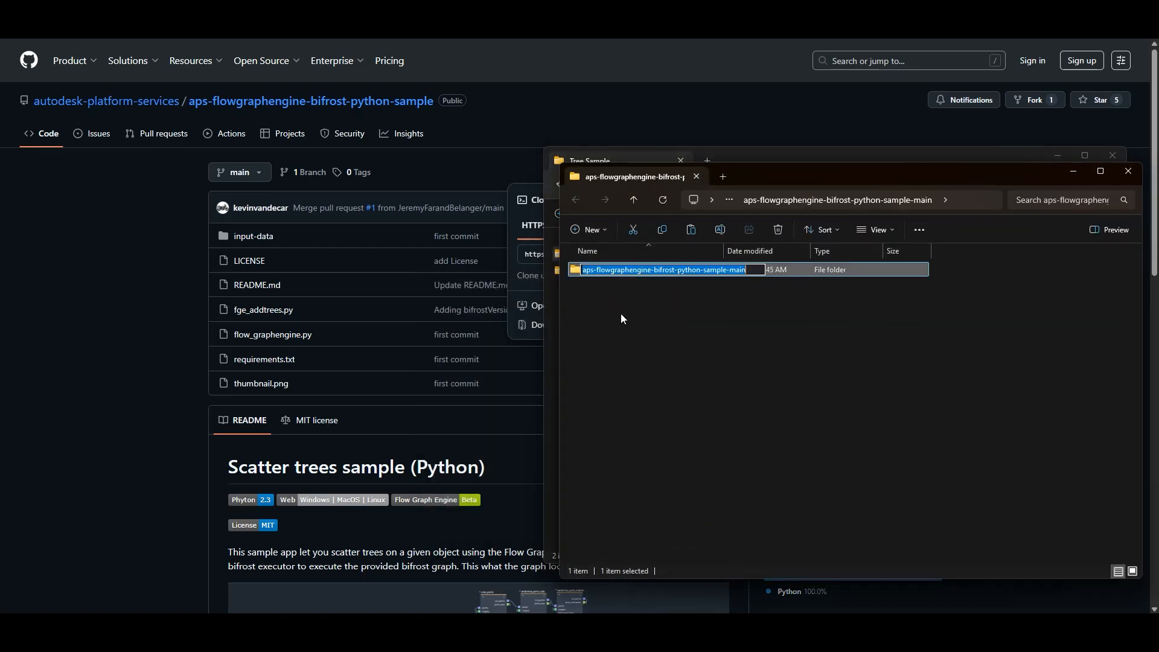
{"action": "type", "text": "aps"}
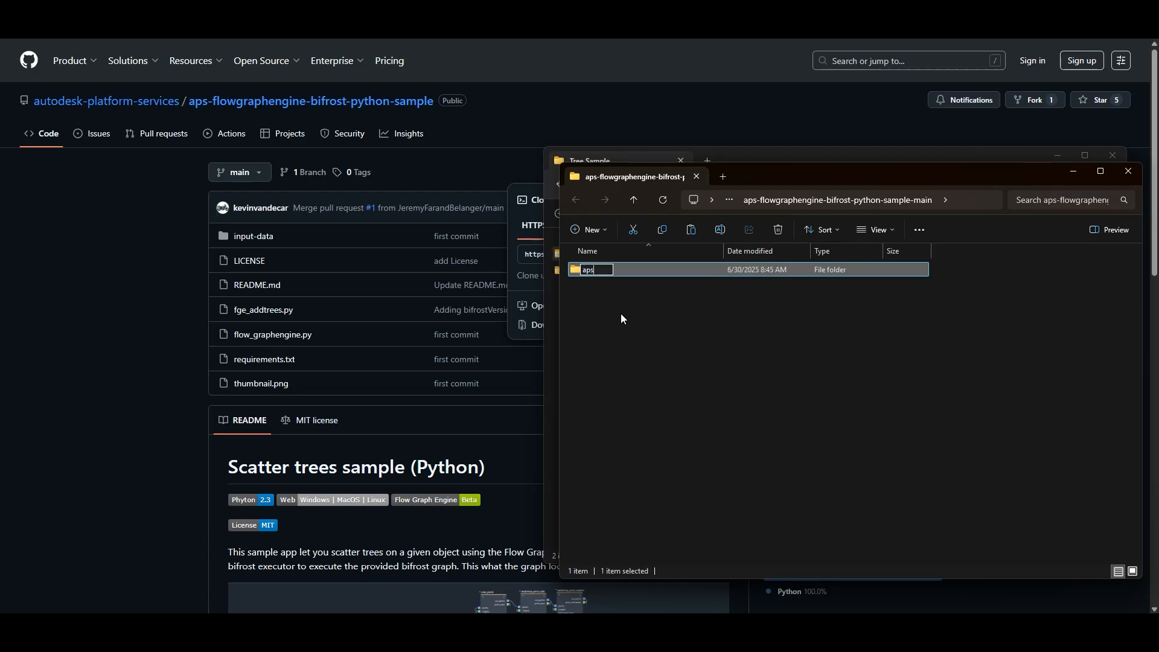
{"action": "key", "text": "Return"}
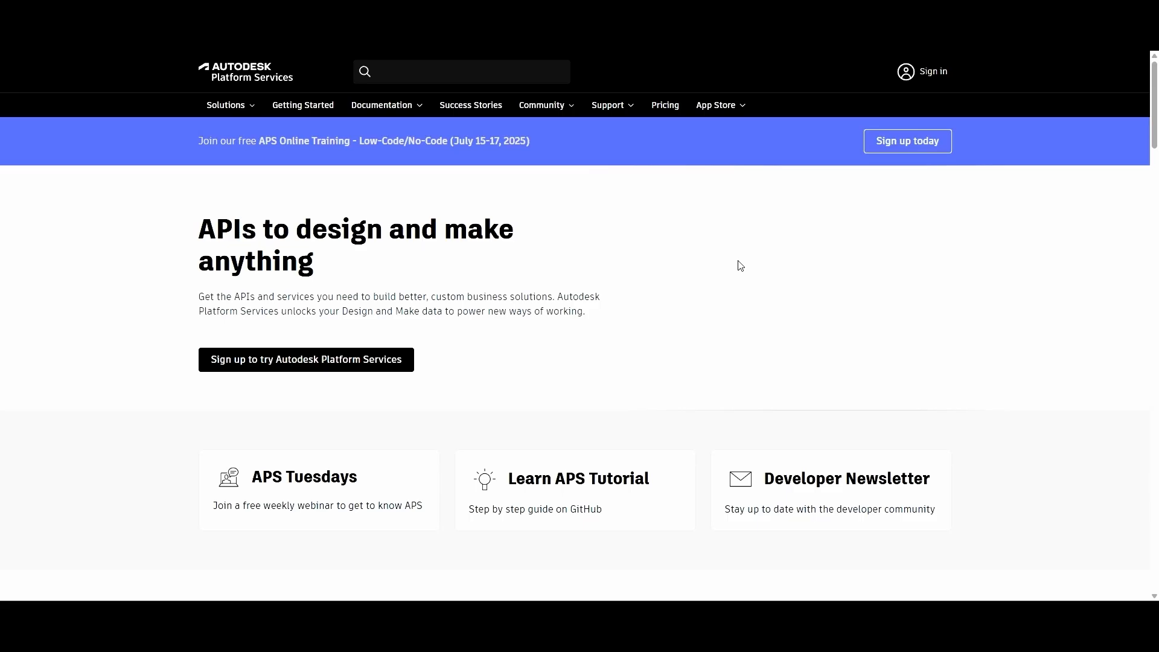
{"action": "mouse_move", "coordinate": [950, 121]}
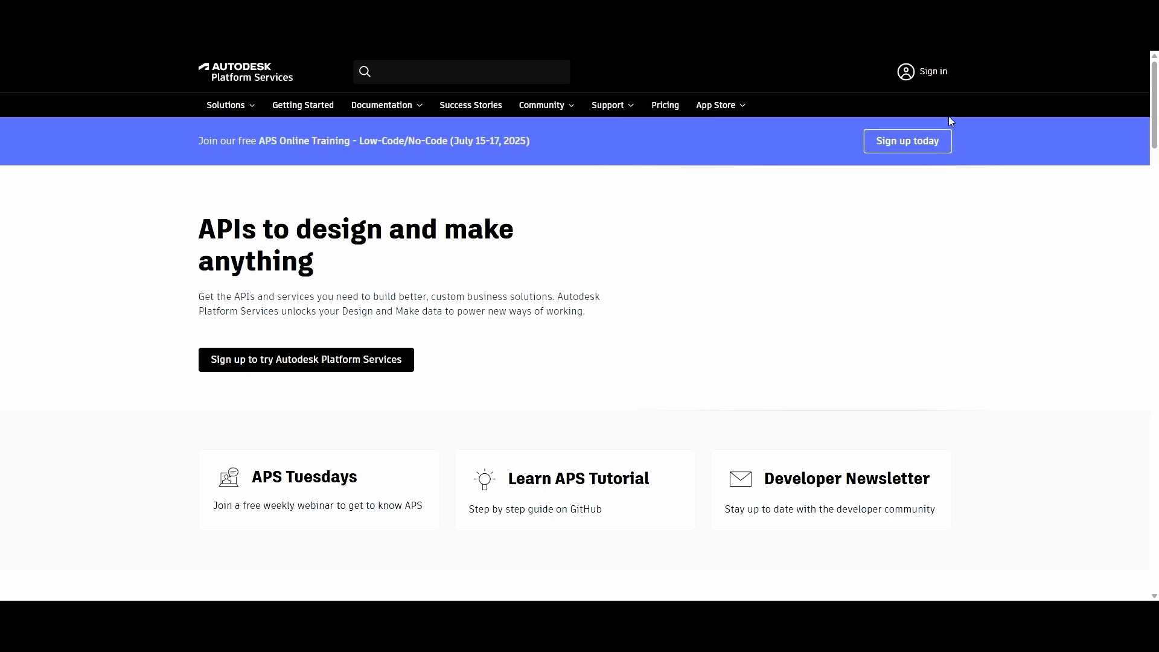
{"action": "mouse_move", "coordinate": [933, 71]}
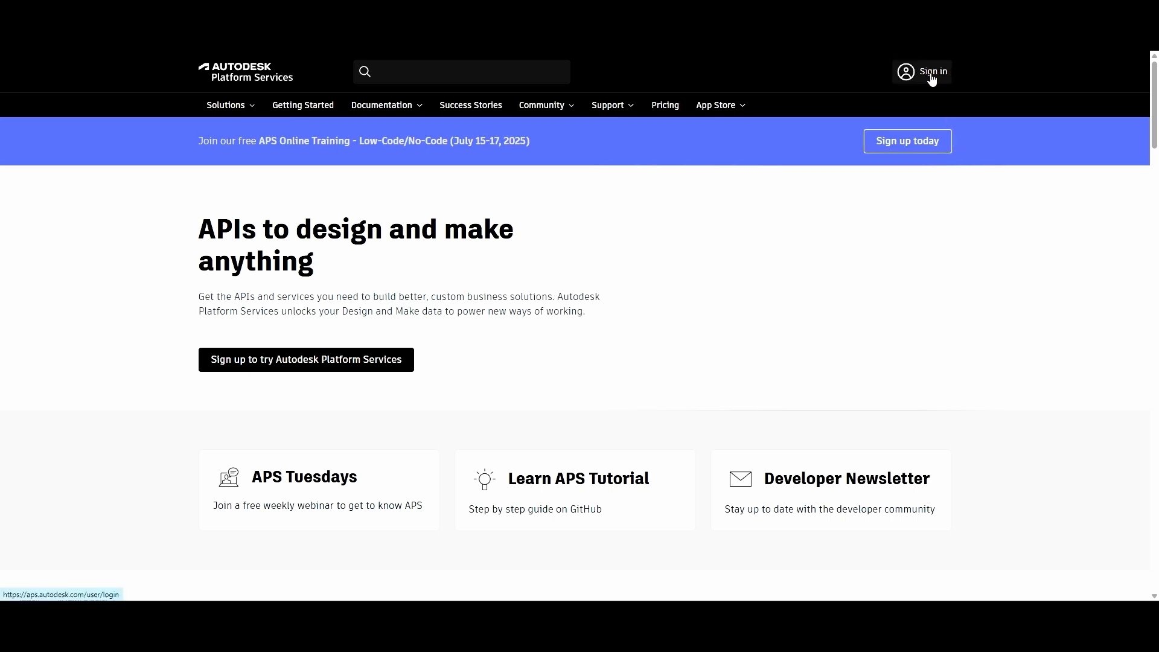
Sign in to Autodesk Platform Services with email and go to the empty My applications page
{"action": "left_click", "coordinate": [933, 72]}
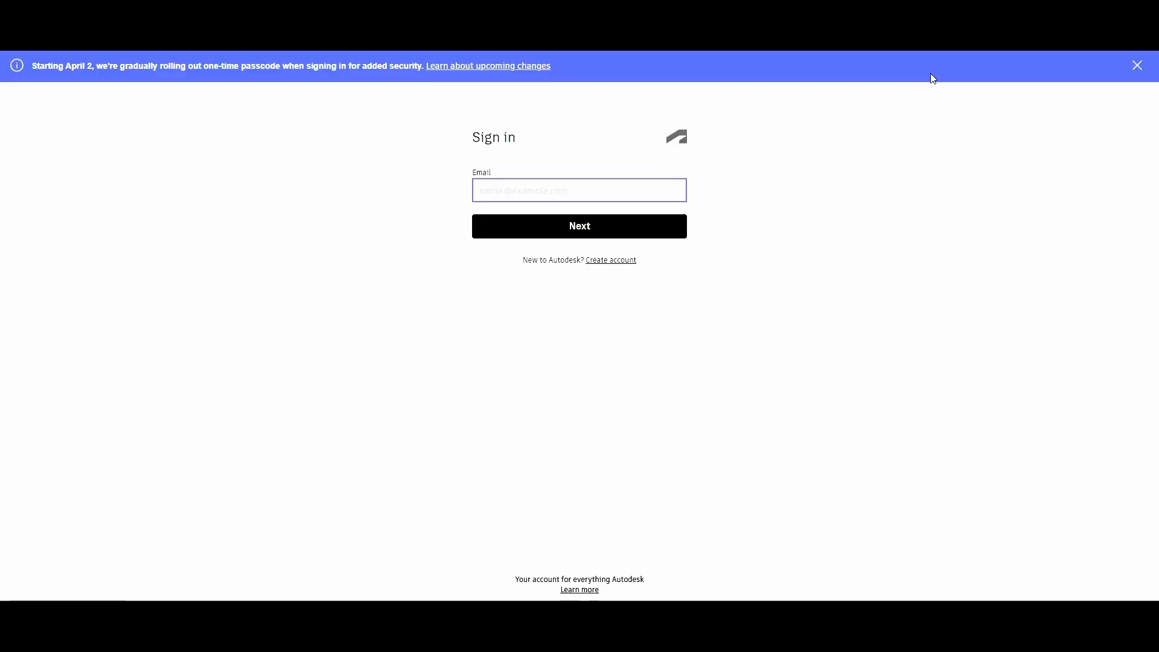
{"action": "left_click", "coordinate": [579, 190]}
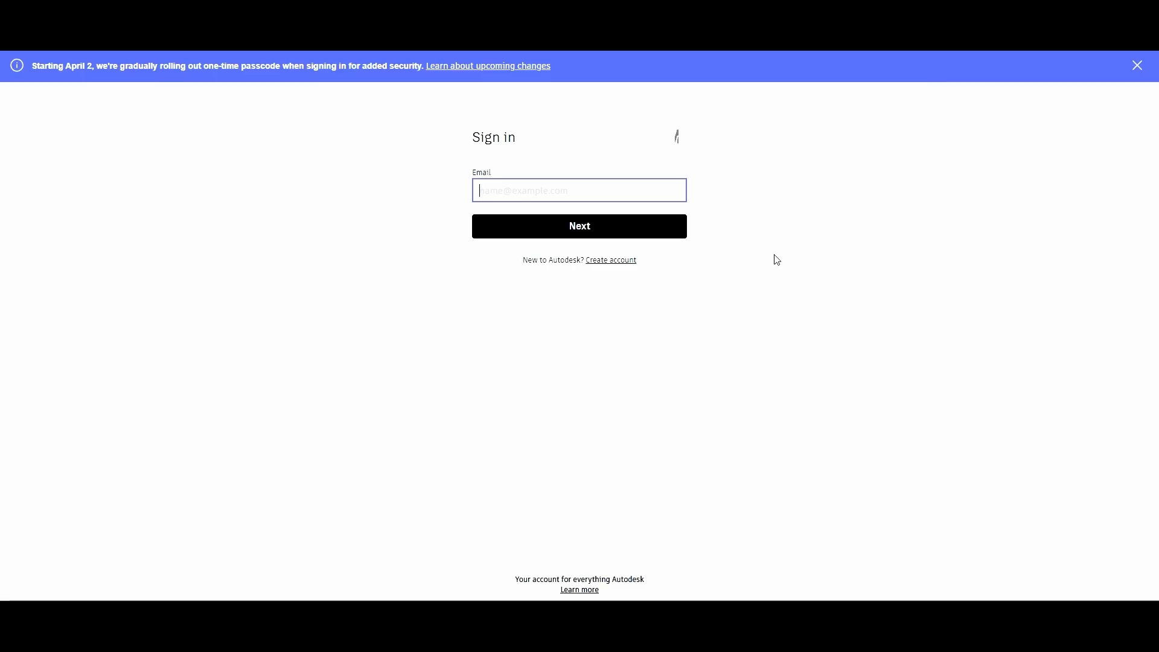
{"action": "mouse_move", "coordinate": [610, 259]}
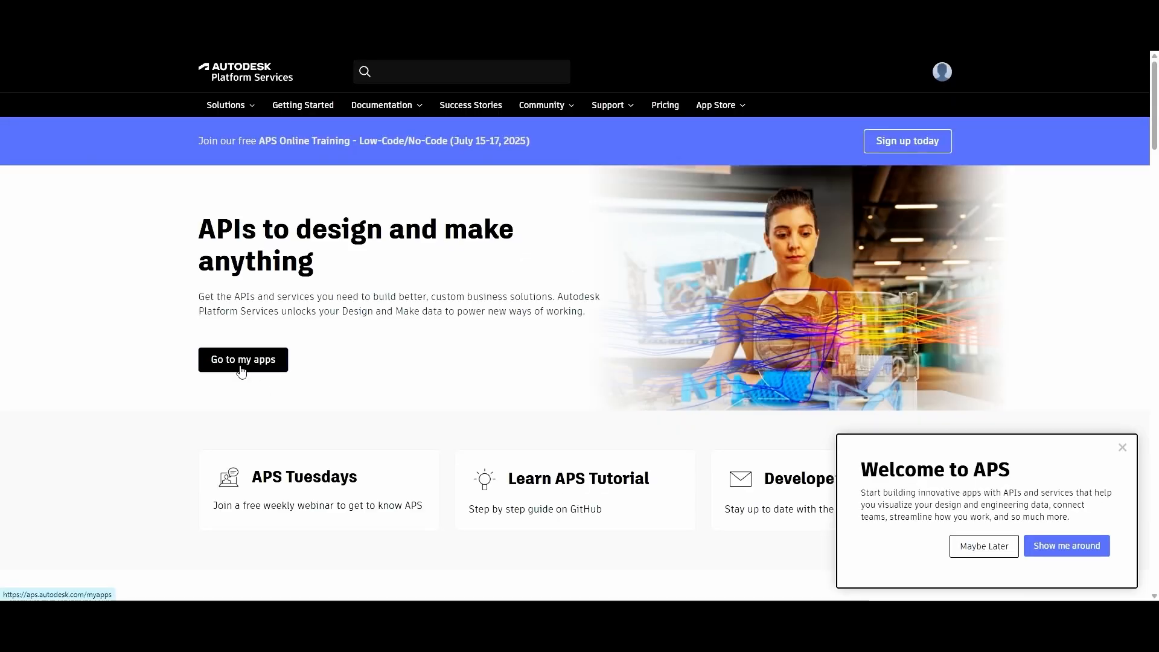
{"action": "left_click", "coordinate": [243, 359]}
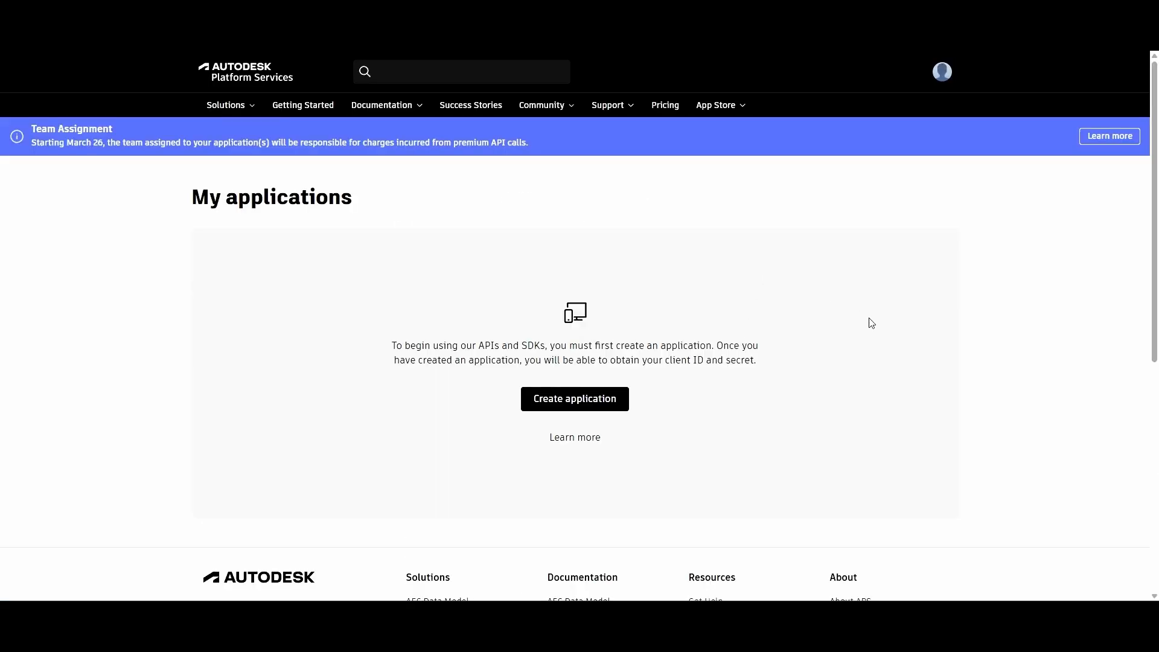
{"action": "mouse_move", "coordinate": [861, 340]}
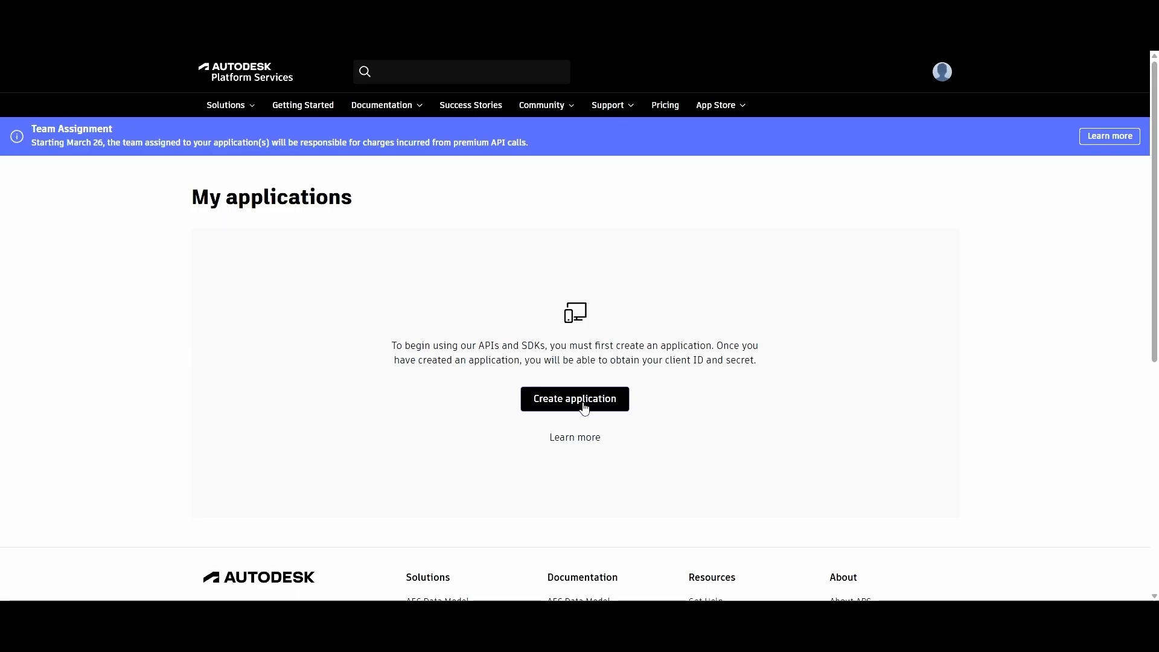
Create the Server-to-Server app 'Tree Sample Credentials' and view its client credentials
{"action": "left_click", "coordinate": [574, 398]}
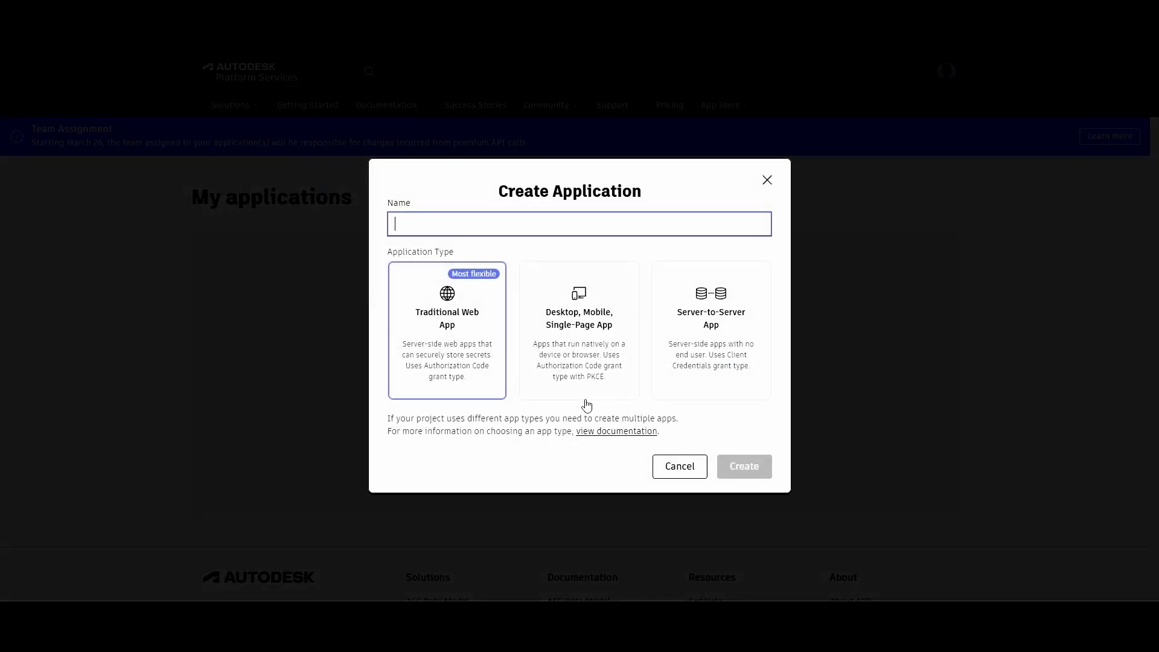
{"action": "type", "text": "T"}
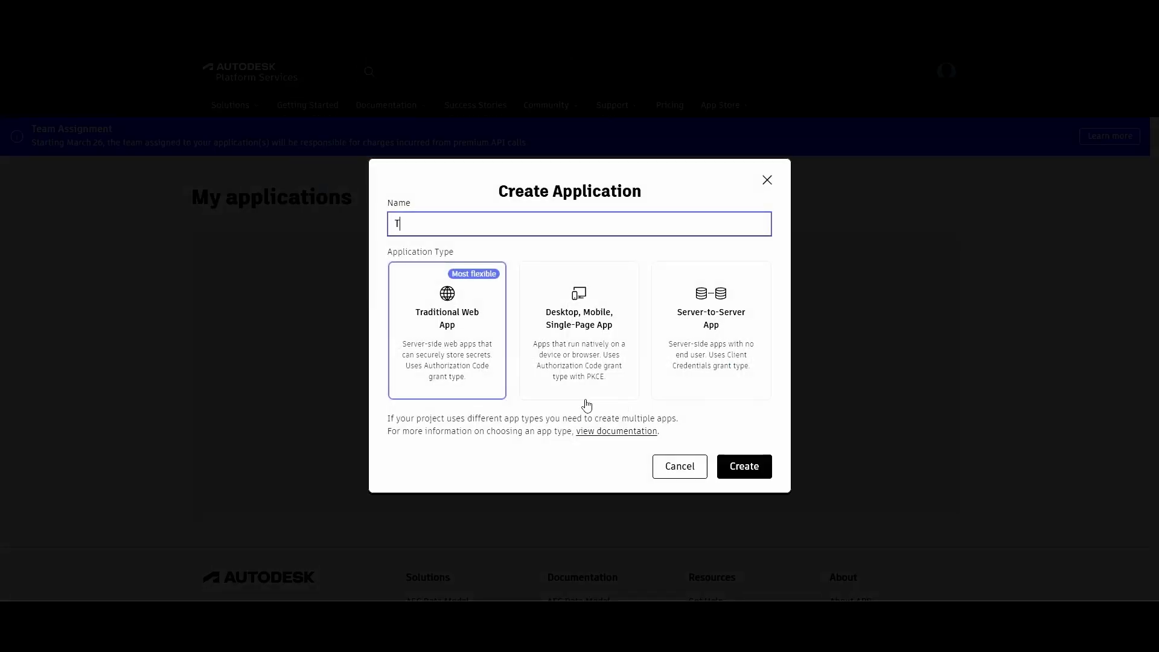
{"action": "type", "text": "ree Sample Cred"}
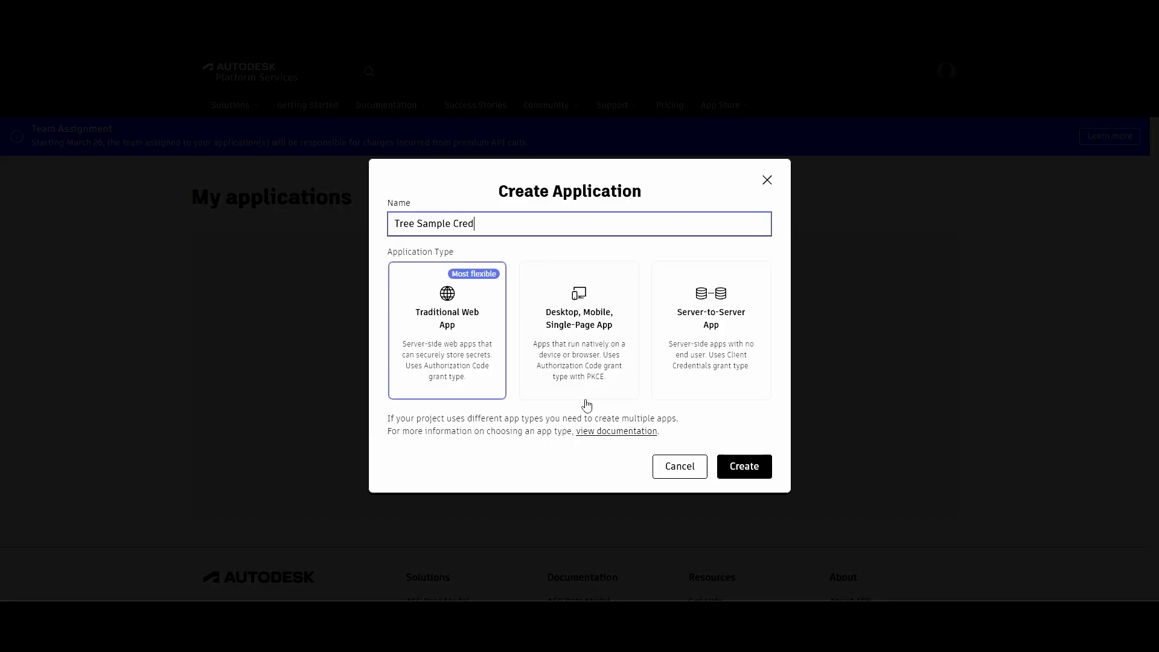
{"action": "type", "text": "entials"}
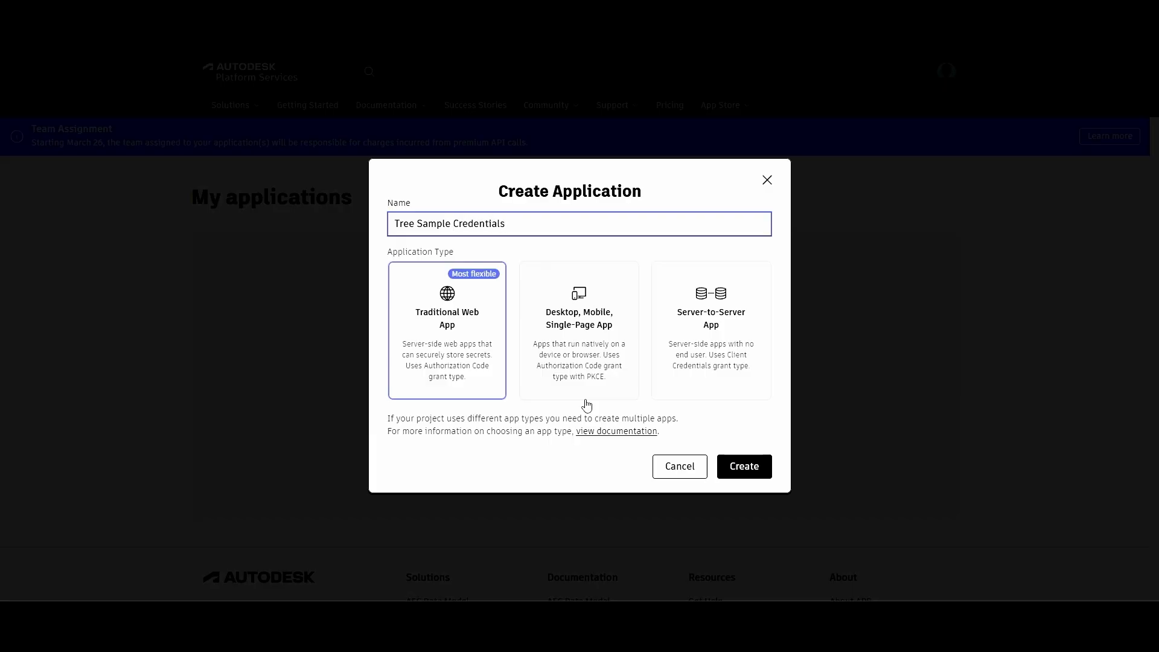
{"action": "mouse_move", "coordinate": [725, 430]}
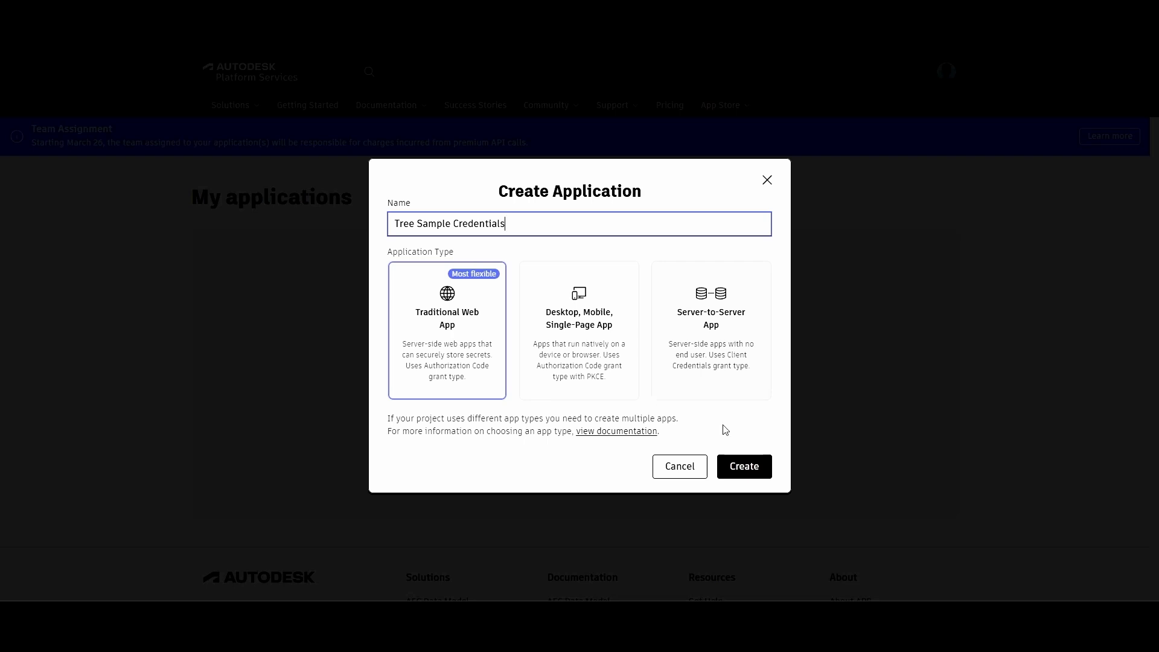
{"action": "left_click", "coordinate": [710, 329]}
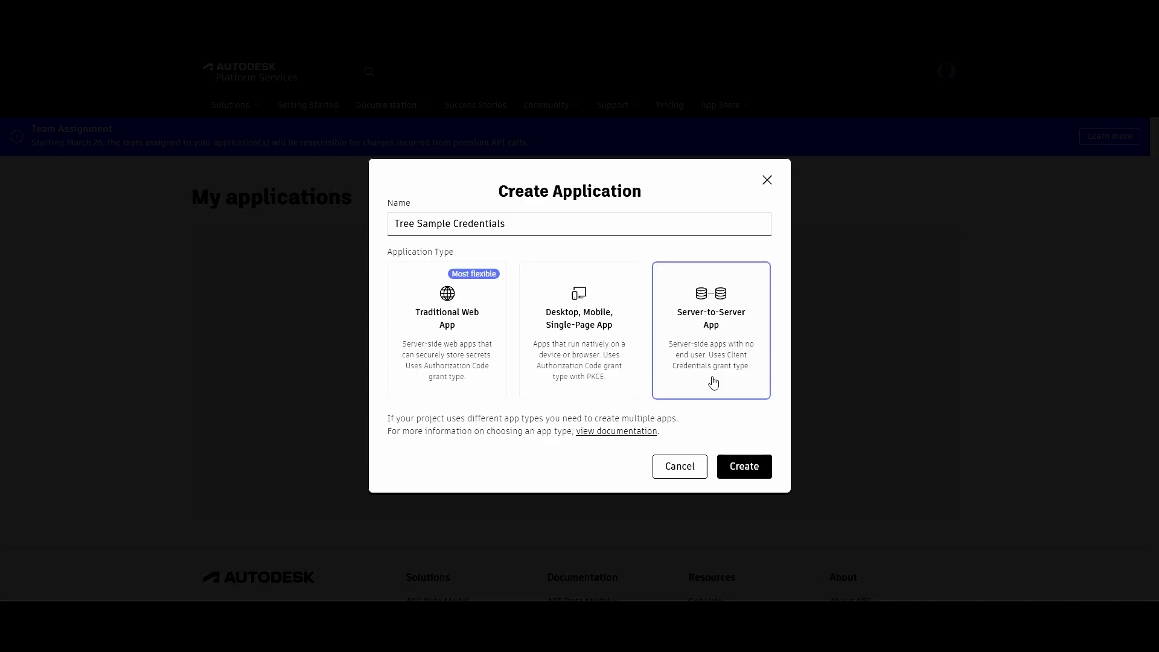
{"action": "mouse_move", "coordinate": [745, 456]}
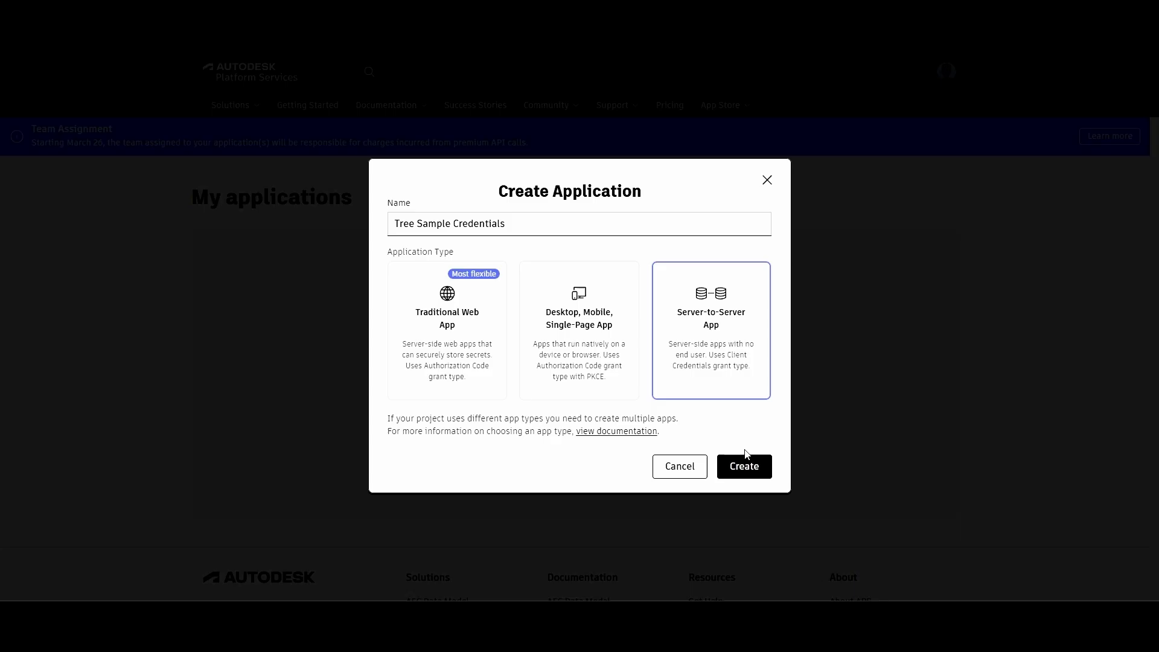
{"action": "left_click", "coordinate": [744, 467]}
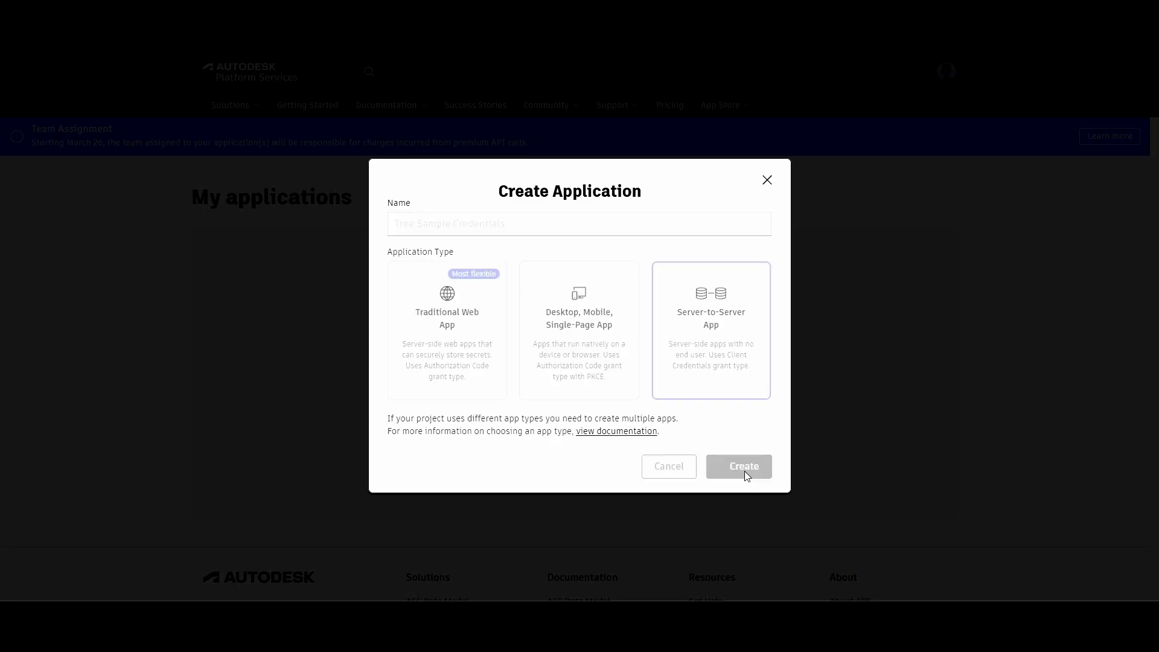
{"action": "left_click", "coordinate": [738, 465]}
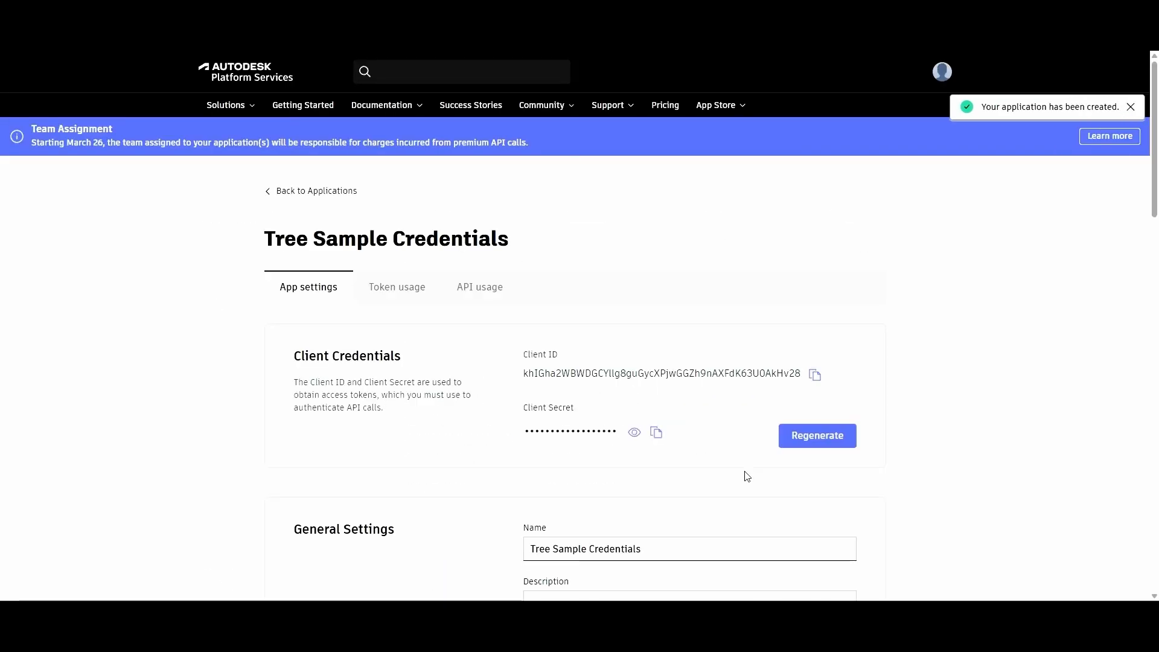
{"action": "mouse_move", "coordinate": [681, 391]}
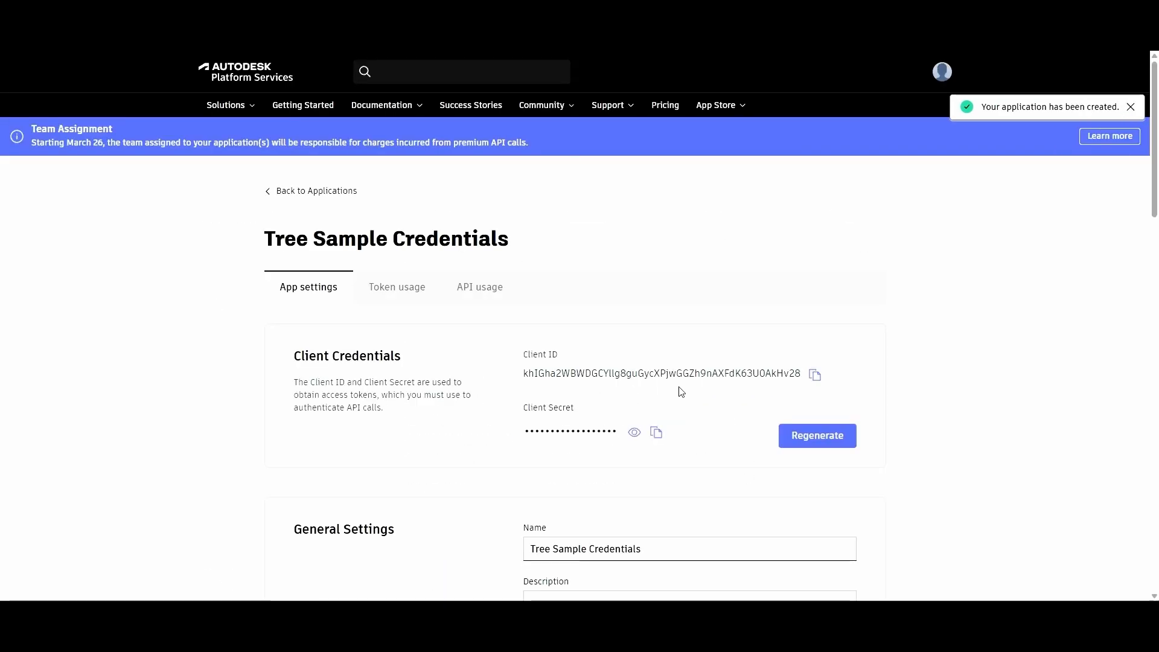
{"action": "mouse_move", "coordinate": [627, 444]}
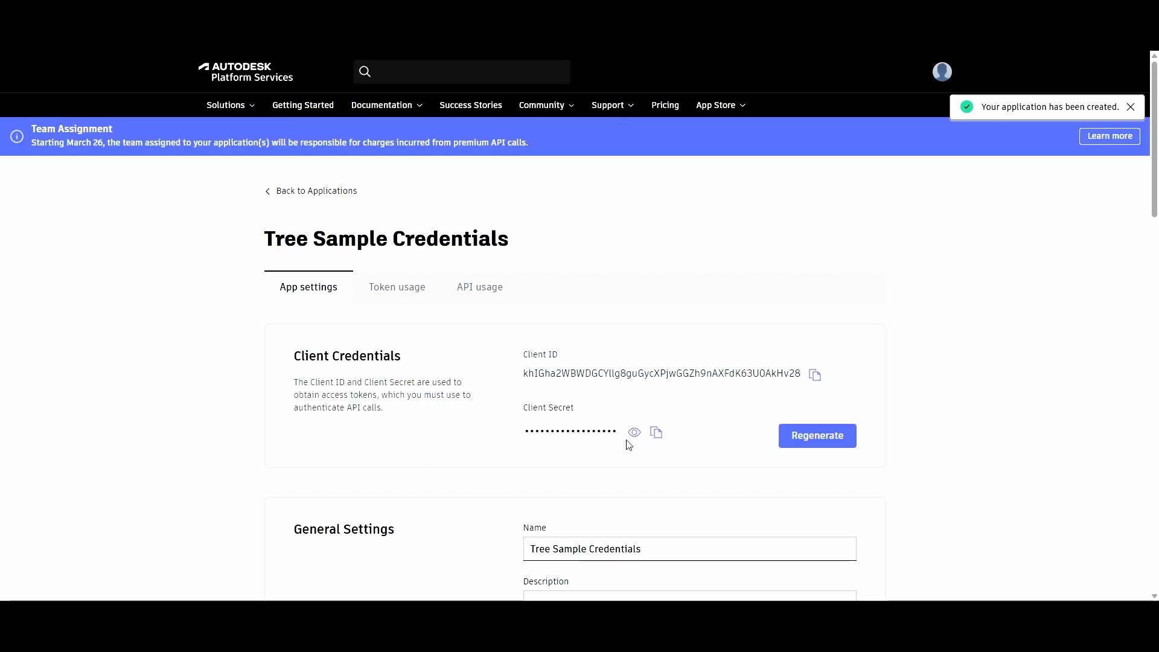
{"action": "mouse_move", "coordinate": [634, 433]}
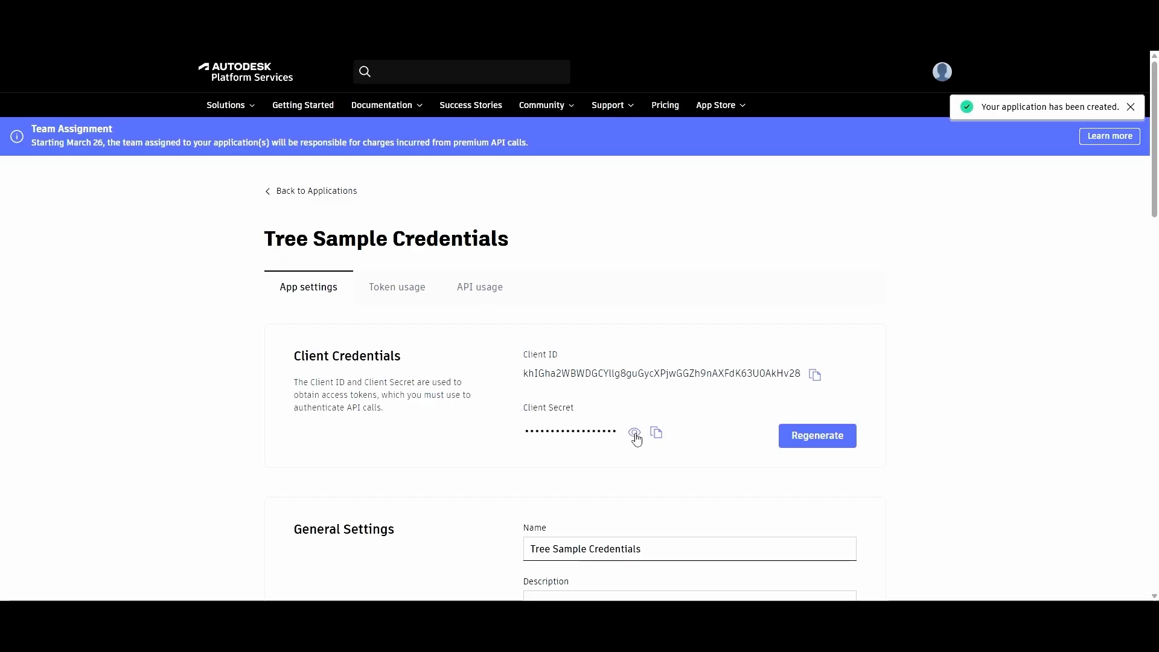
{"action": "left_click", "coordinate": [635, 432]}
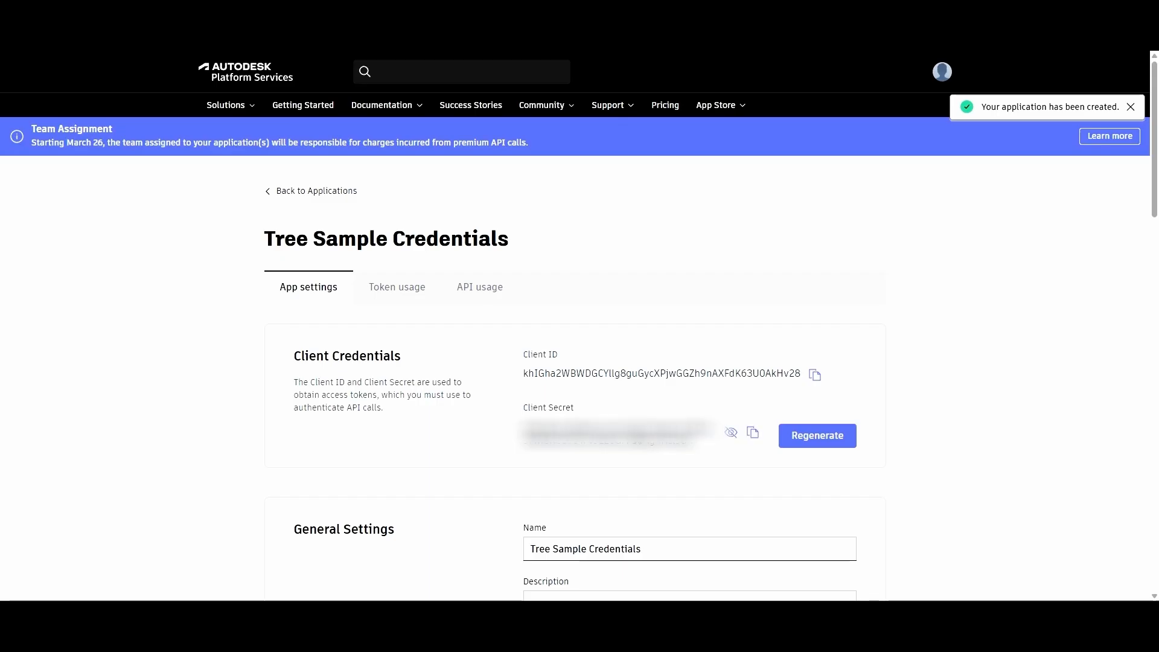
{"action": "mouse_move", "coordinate": [719, 457]}
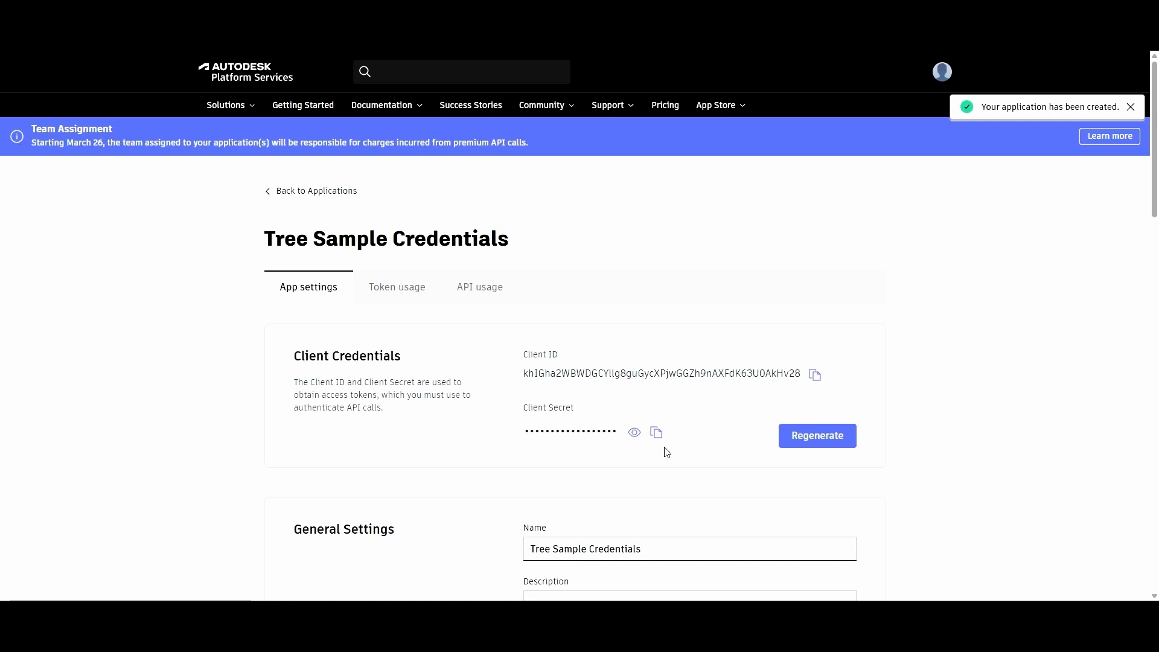
{"action": "mouse_move", "coordinate": [606, 401]}
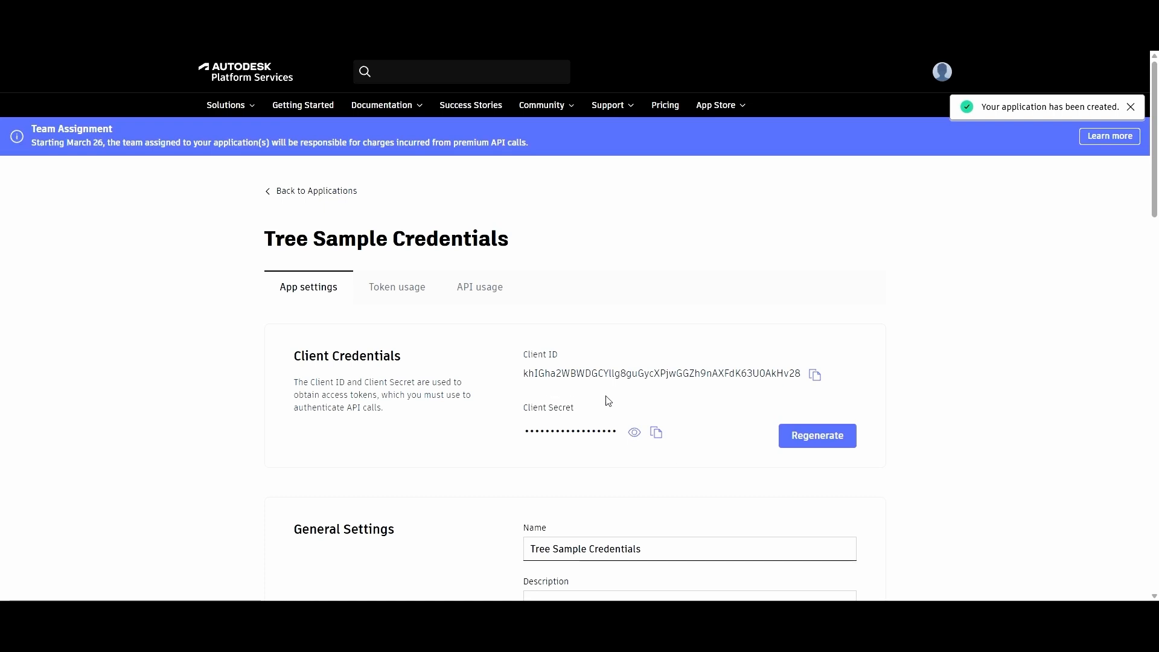
{"action": "mouse_move", "coordinate": [631, 456]}
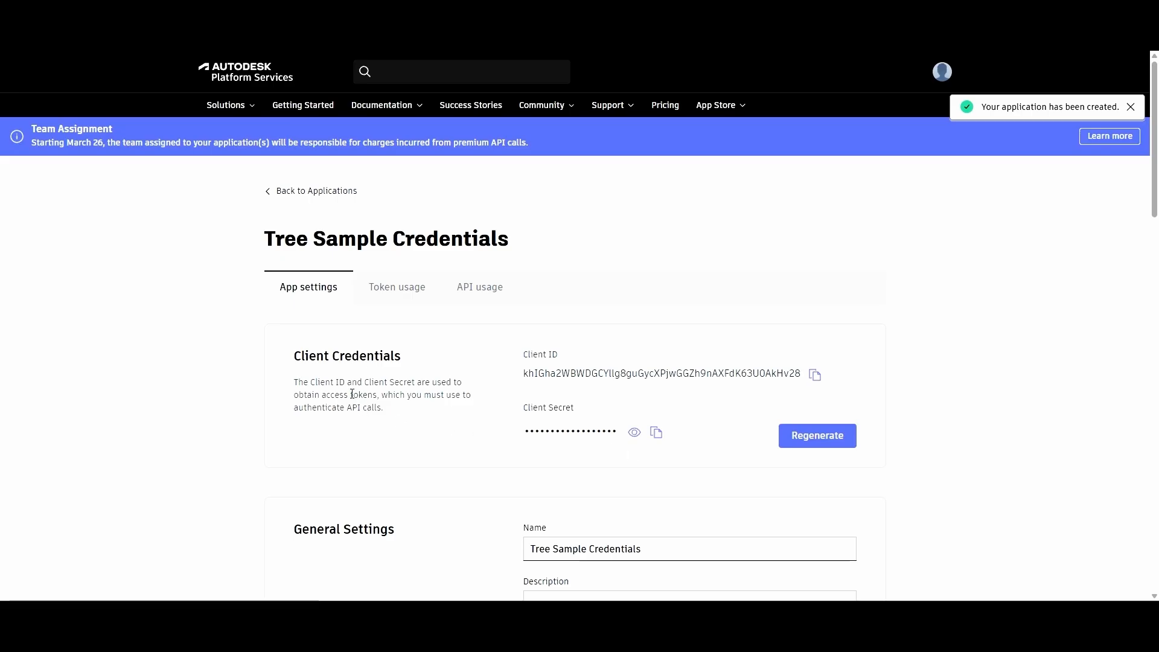
{"action": "double_click", "coordinate": [363, 395]}
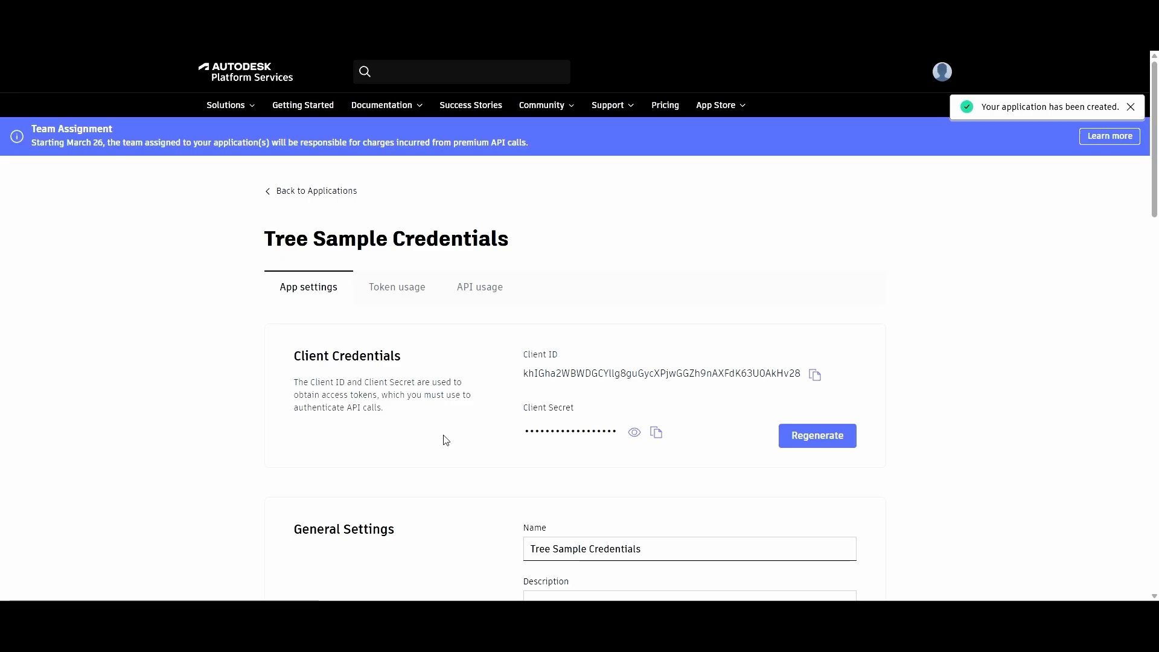
{"action": "mouse_move", "coordinate": [500, 444]}
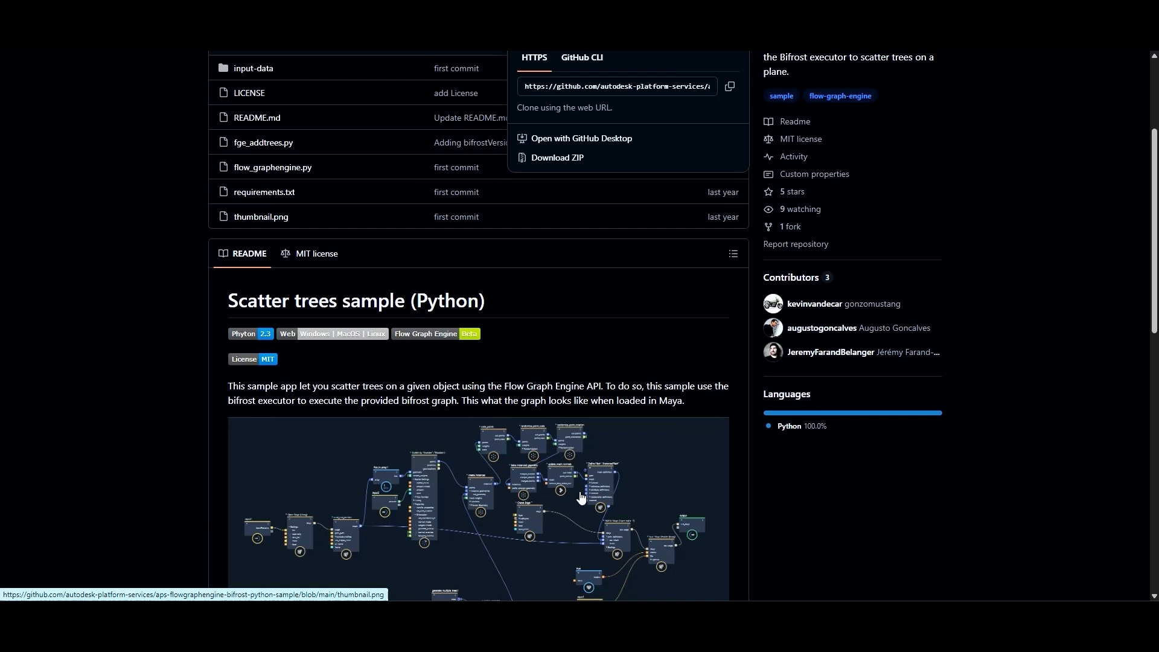
Scroll the README to the APS_CLIENT_ID and APS_CLIENT_SECRET setup section, starting a new Notepad line
{"action": "scroll", "scroll_direction": "down", "scroll_amount": 3}
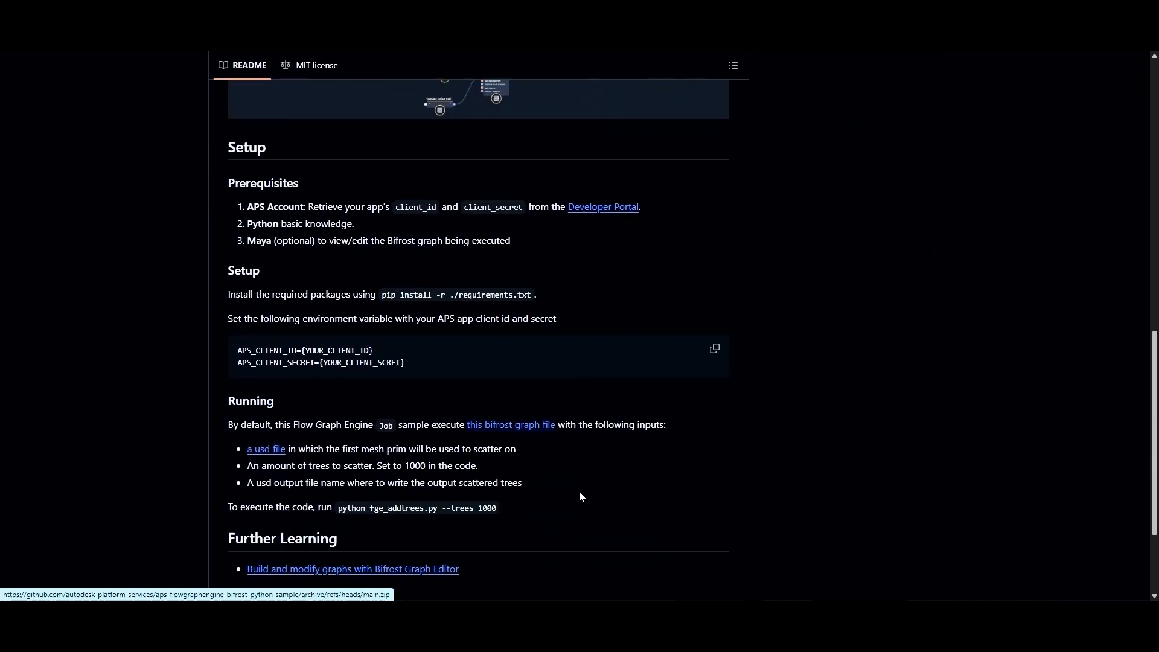
{"action": "scroll", "scroll_direction": "down", "scroll_amount": 3}
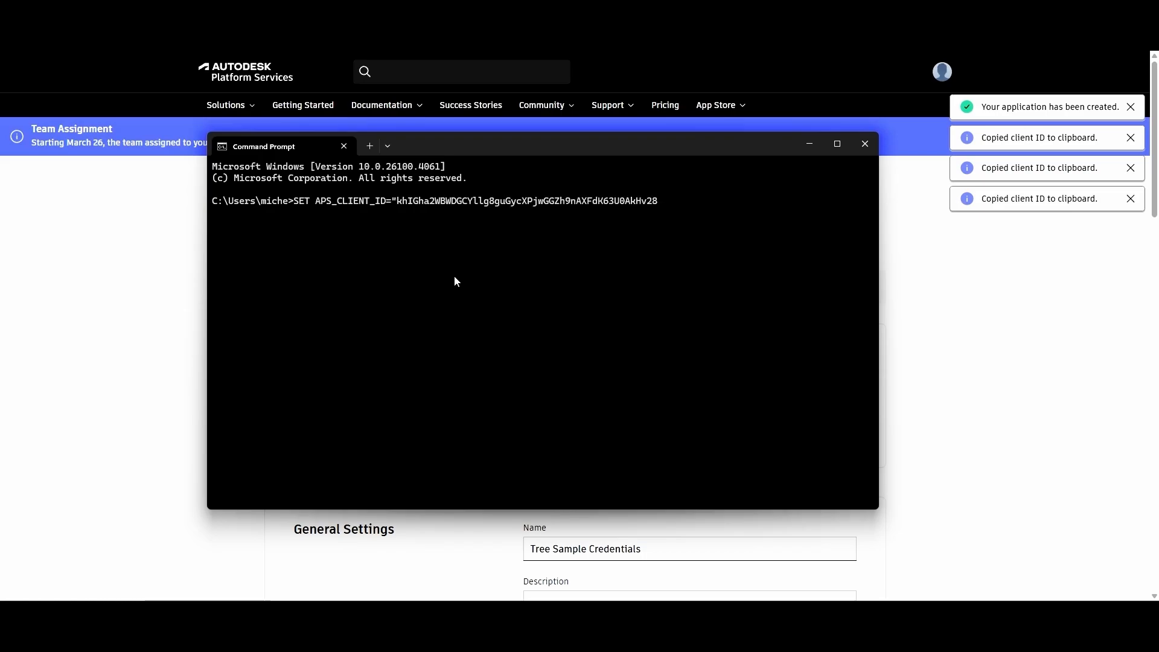
{"action": "key", "text": "Return"}
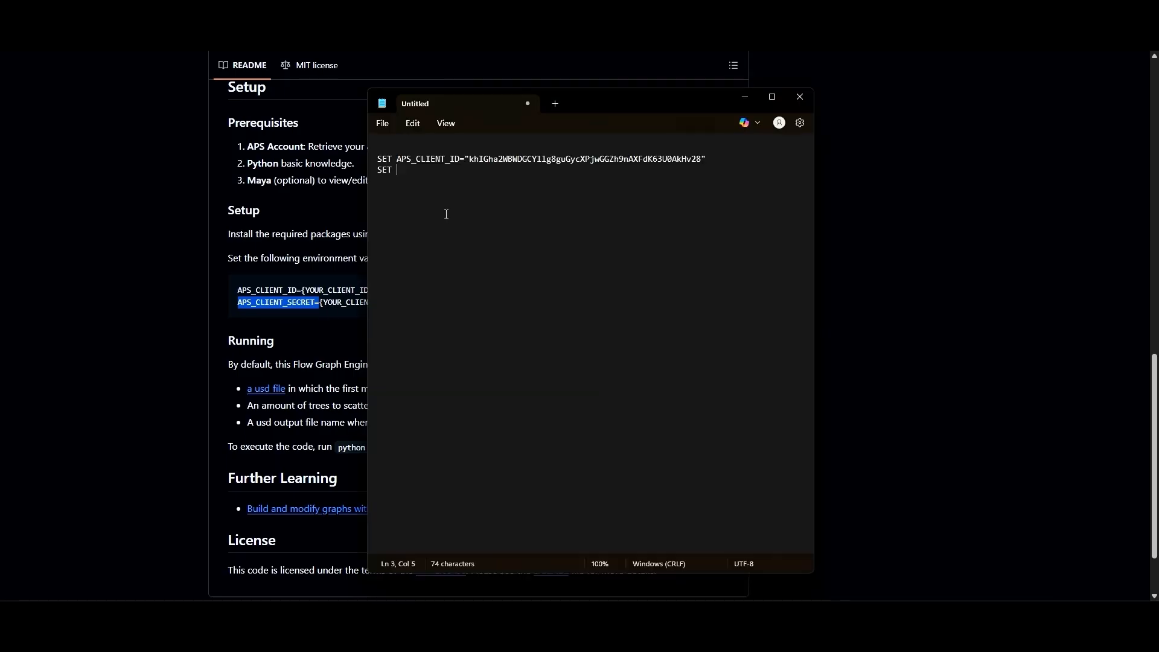
Add the APS_CLIENT_SECRET line and save the note as set-env-variables.bat in the aps folder
{"action": "type", "text": "APS_CLIENT_SECRET=\""}
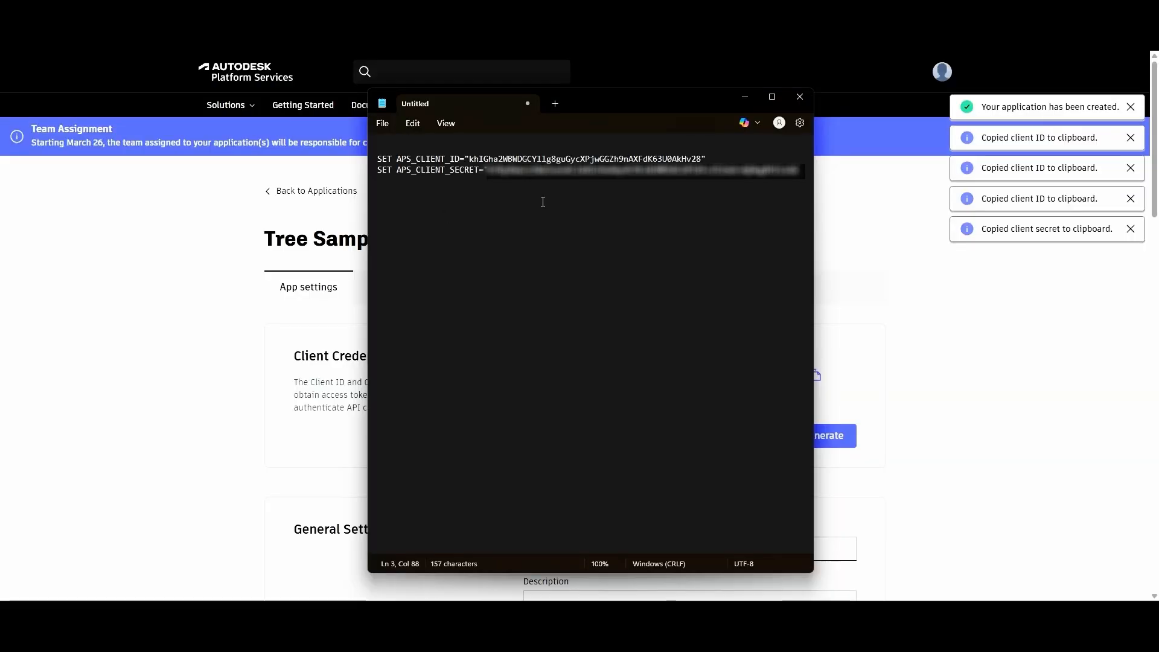
{"action": "left_click", "coordinate": [383, 123]}
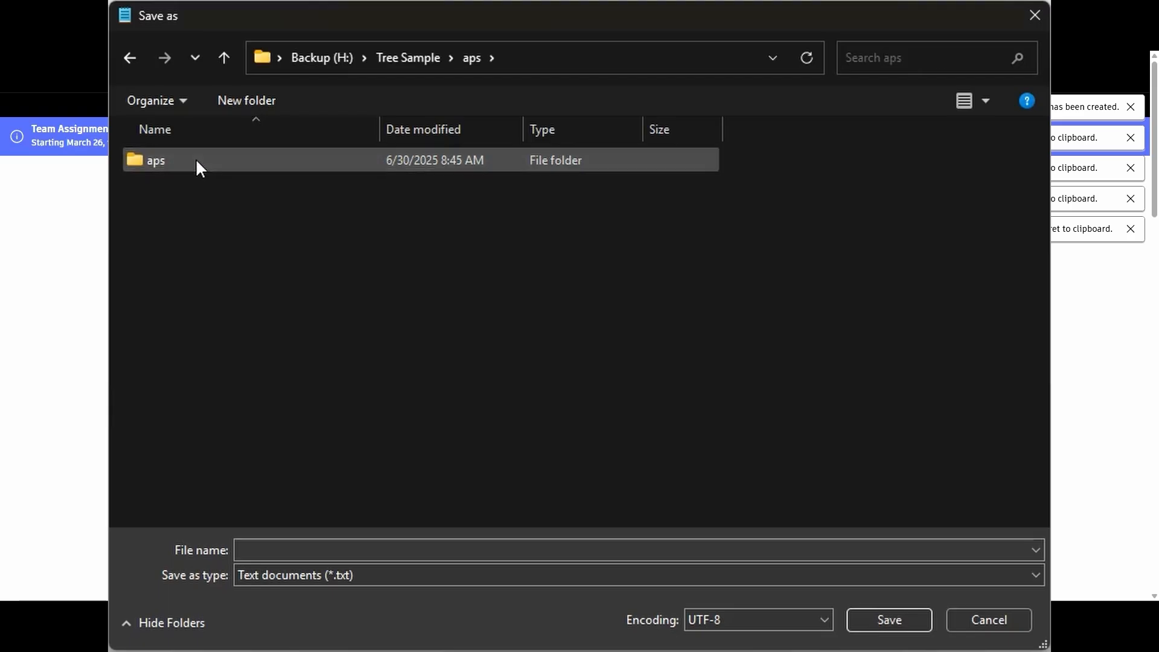
{"action": "double_click", "coordinate": [155, 160]}
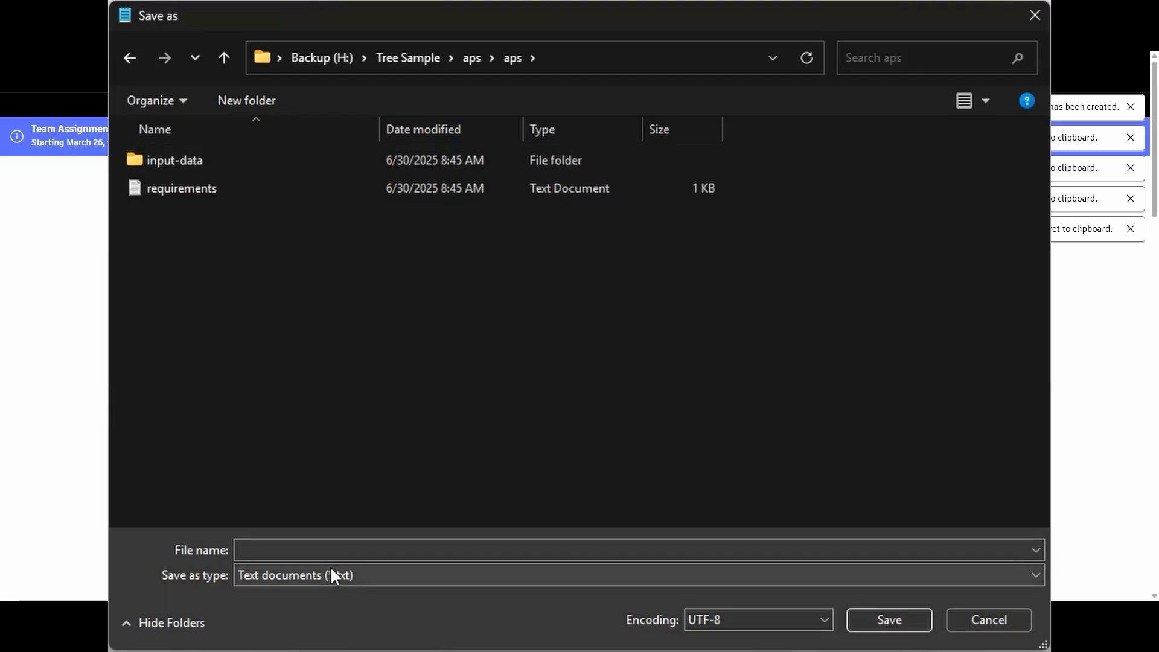
{"action": "type", "text": "set-en"}
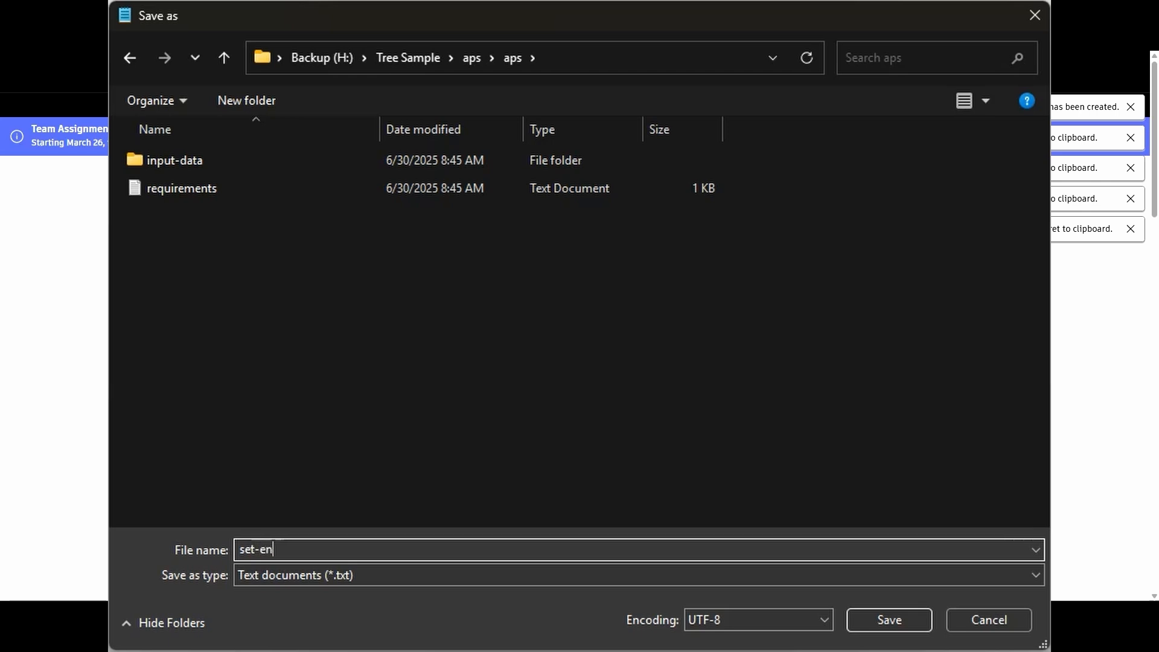
{"action": "type", "text": "v-variables.bat"}
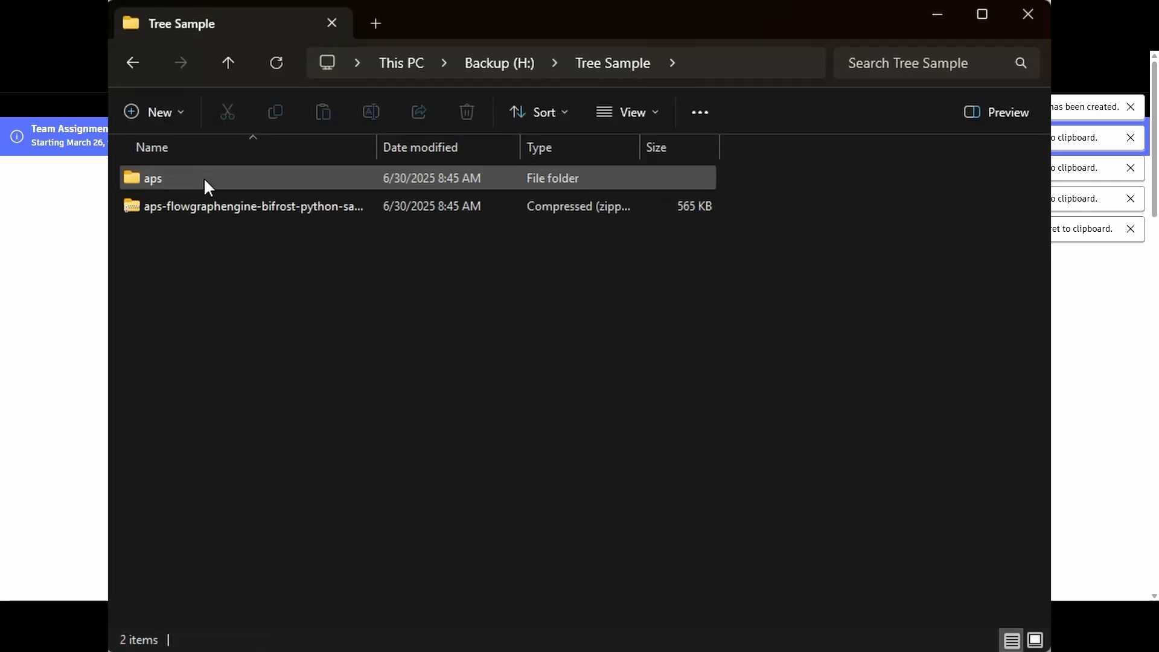
Open Tree Sample's aps folder and then its nested aps folder
{"action": "double_click", "coordinate": [152, 179]}
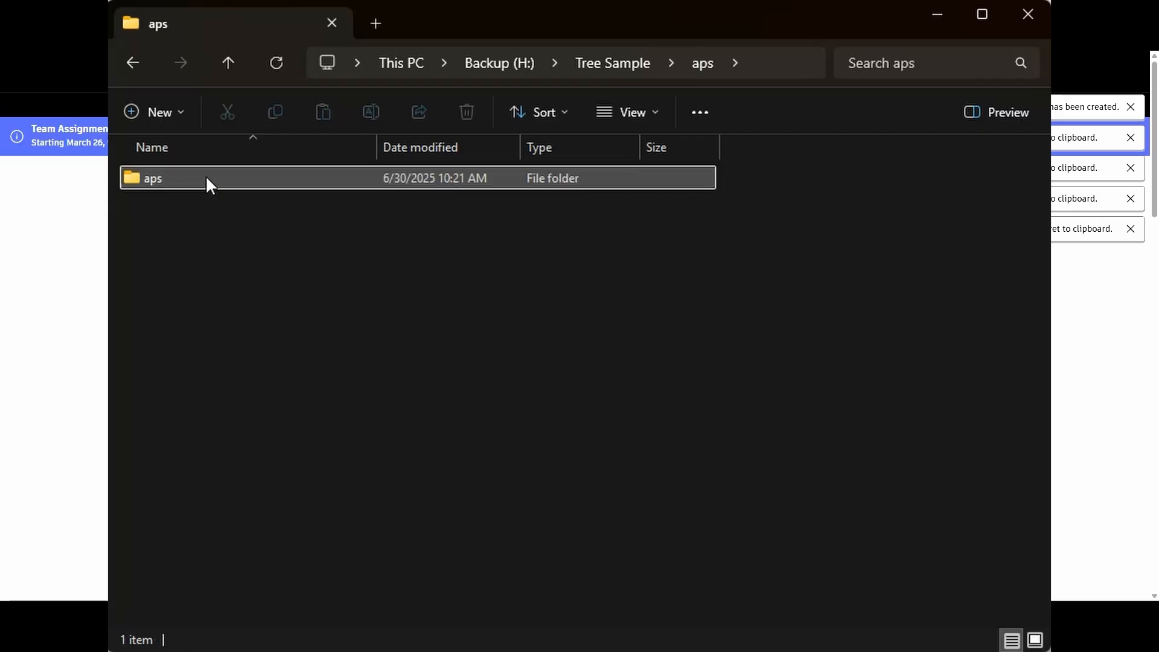
{"action": "double_click", "coordinate": [152, 178]}
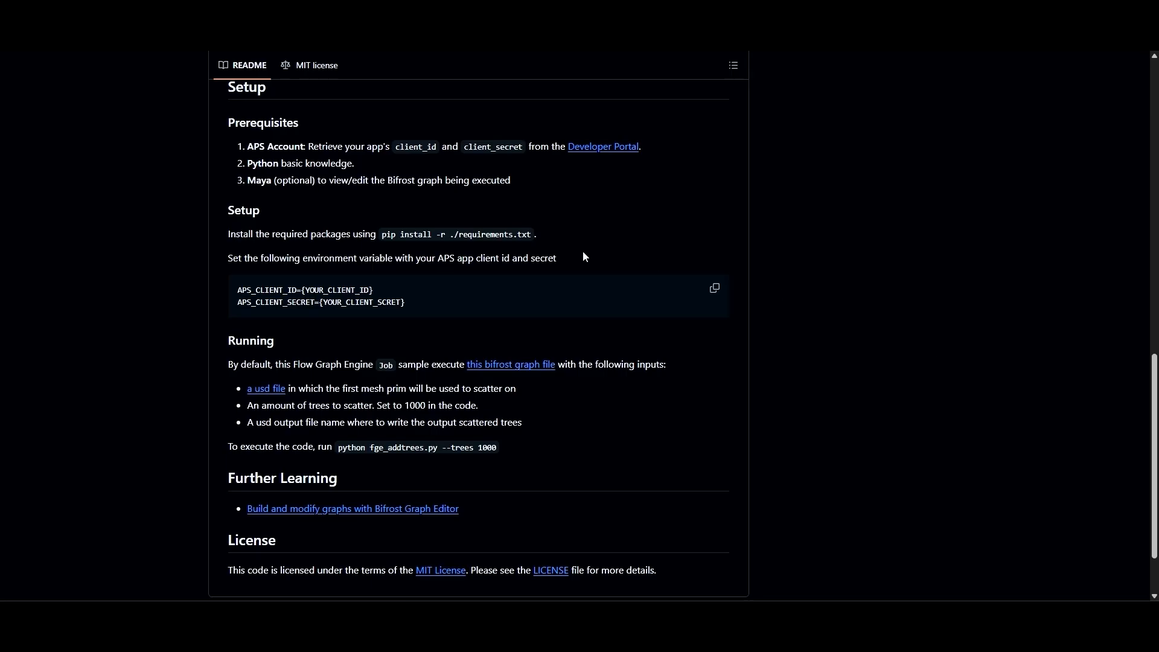
{"action": "mouse_move", "coordinate": [389, 244]}
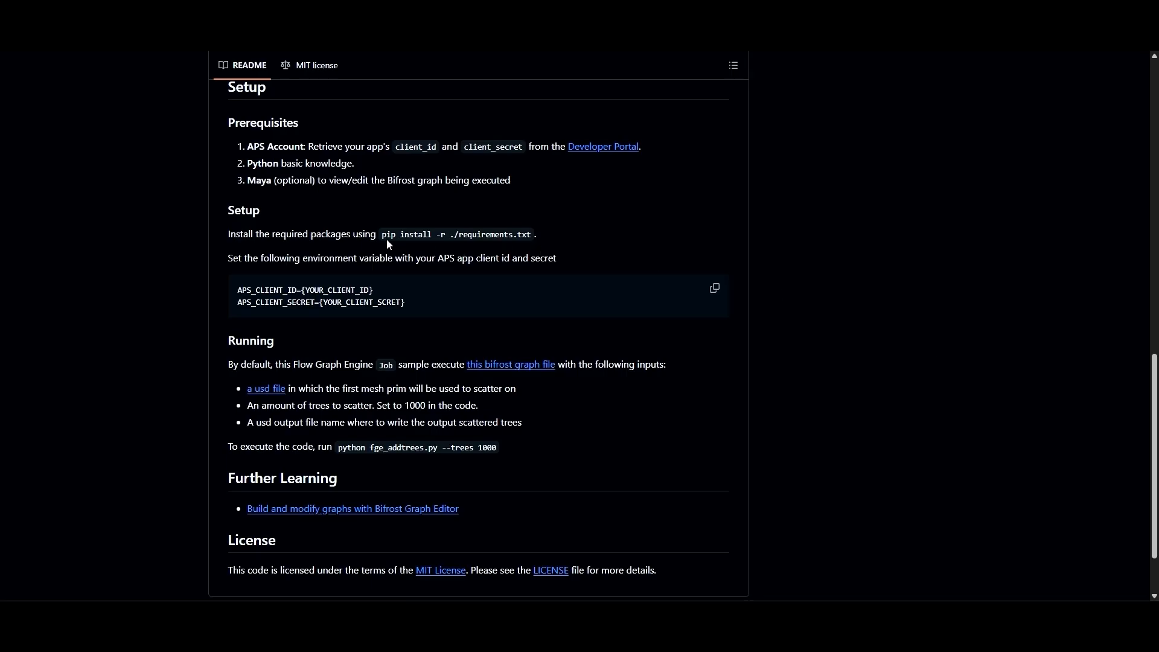
Select the 'pip install -r ./requirements.txt' command in the README's Setup section
{"action": "double_click", "coordinate": [385, 234]}
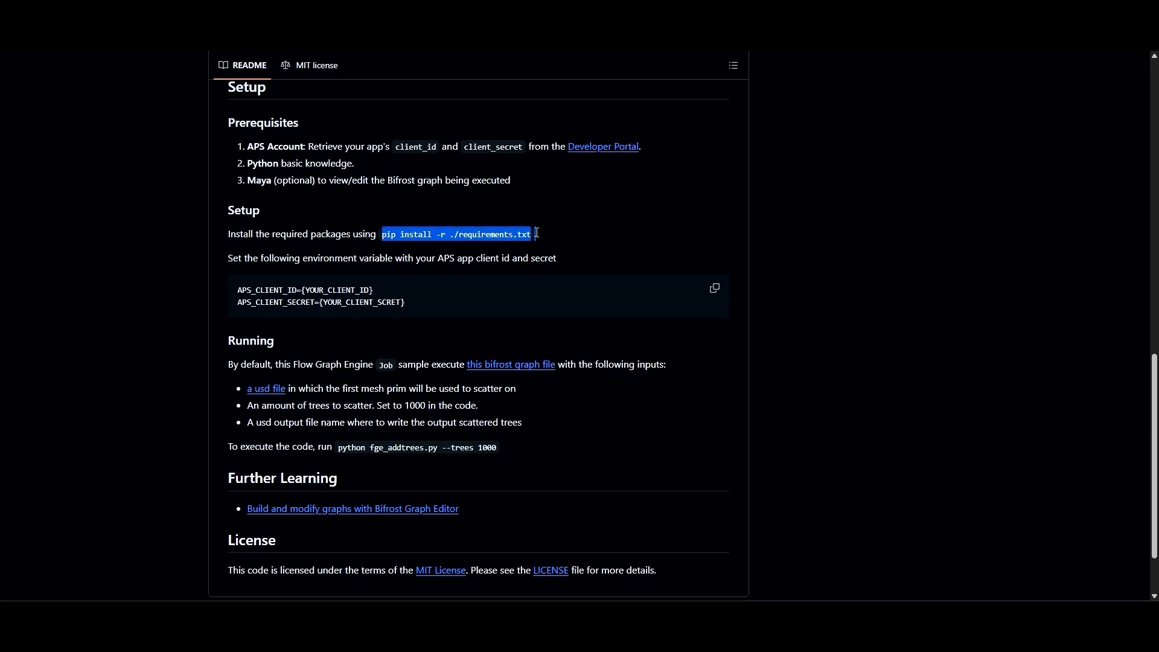
{"action": "mouse_move", "coordinate": [424, 310]}
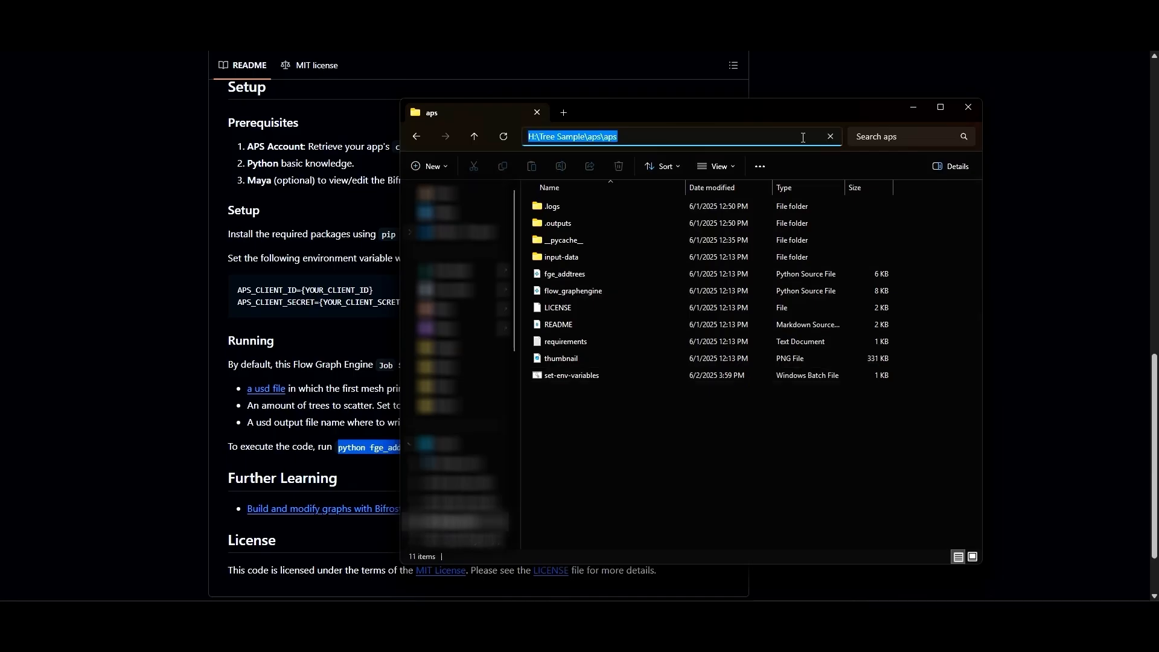
Launch Command Prompt with 'cmd' from the H:\Tree Sample\aps\aps folder's address bar
{"action": "type", "text": "cm"}
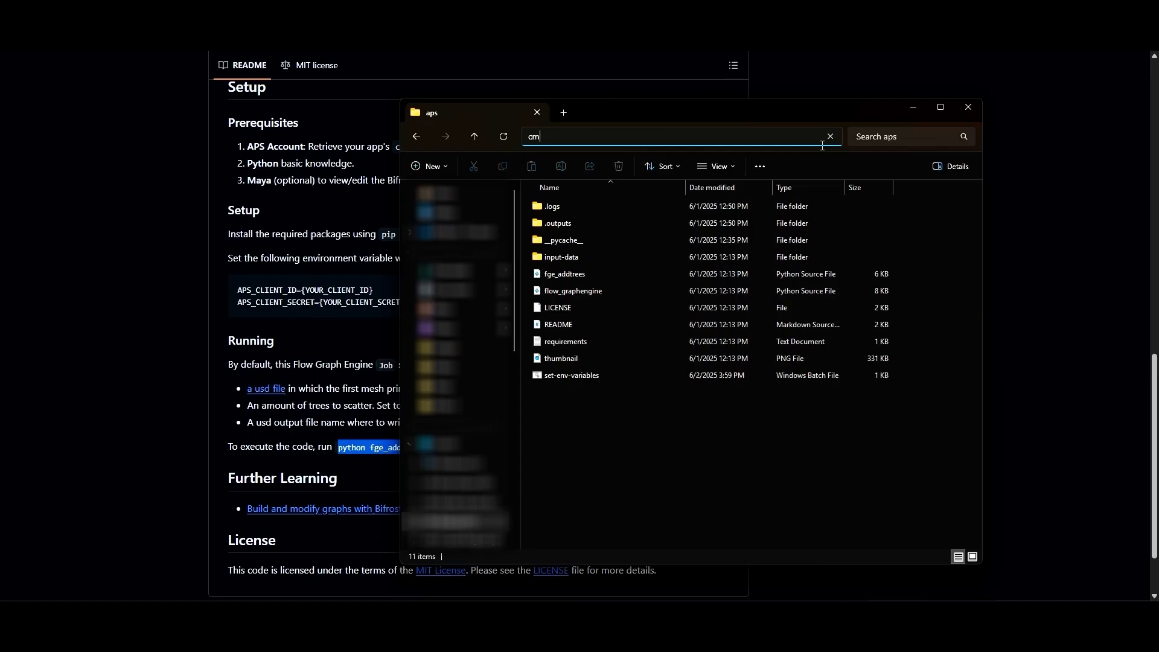
{"action": "type", "text": "d"}
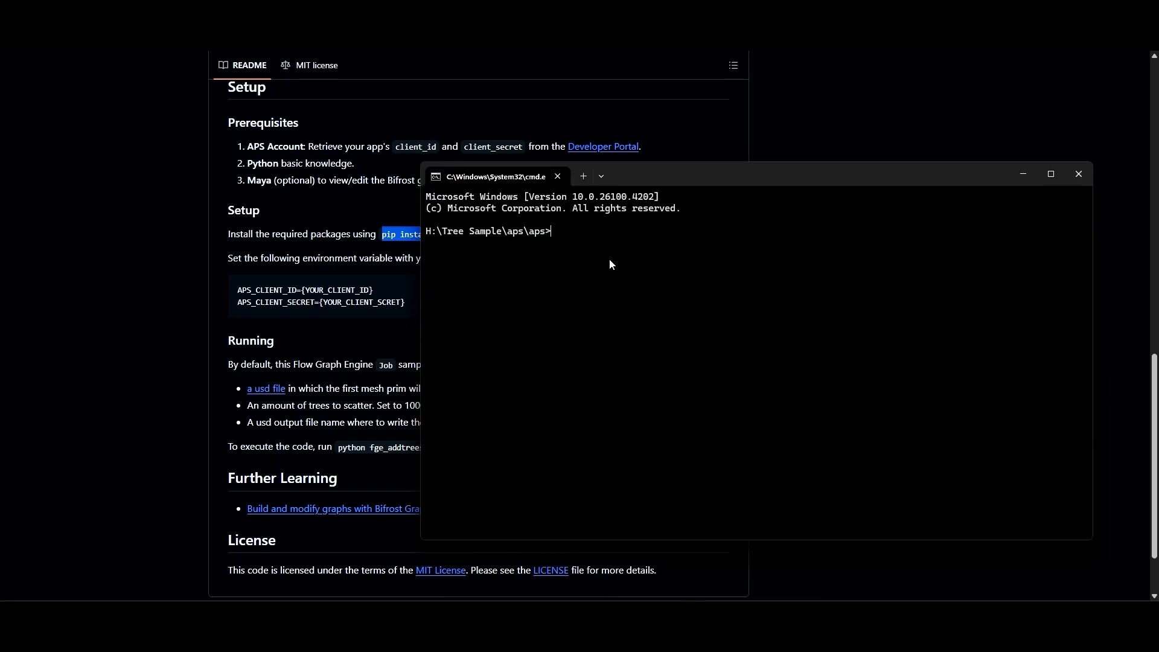
Run 'pip install -r ./requirements.txt', then run set-env-variables to load APS credentials
{"action": "type", "text": "pip install -r ./requirements.txt"}
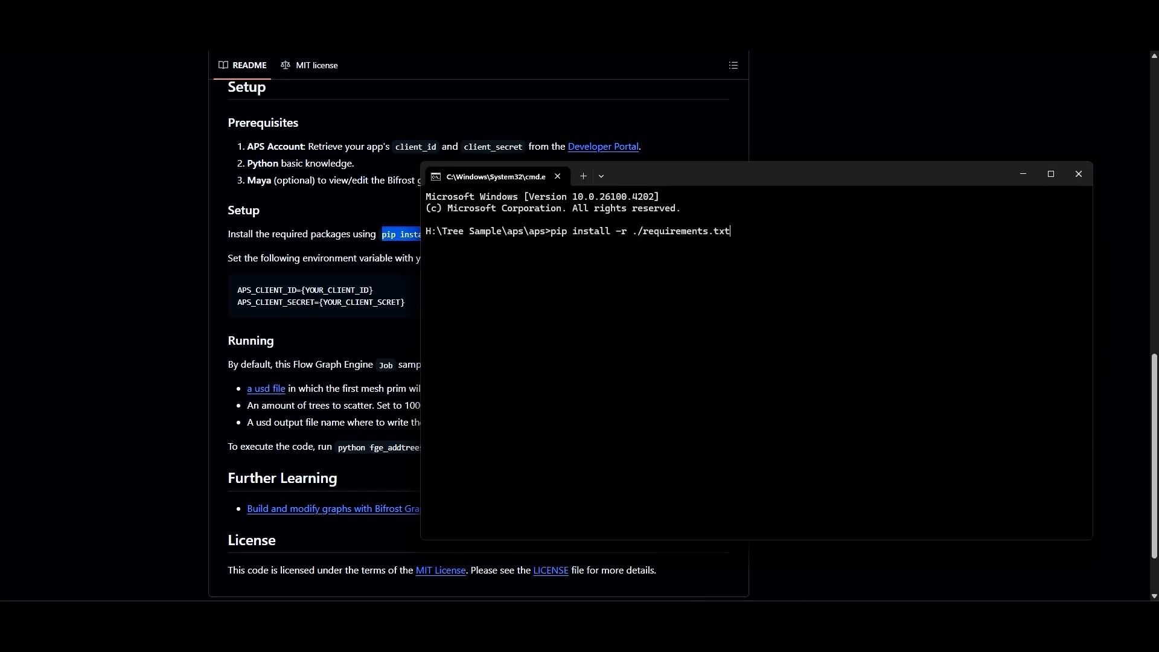
{"action": "key", "text": "Return"}
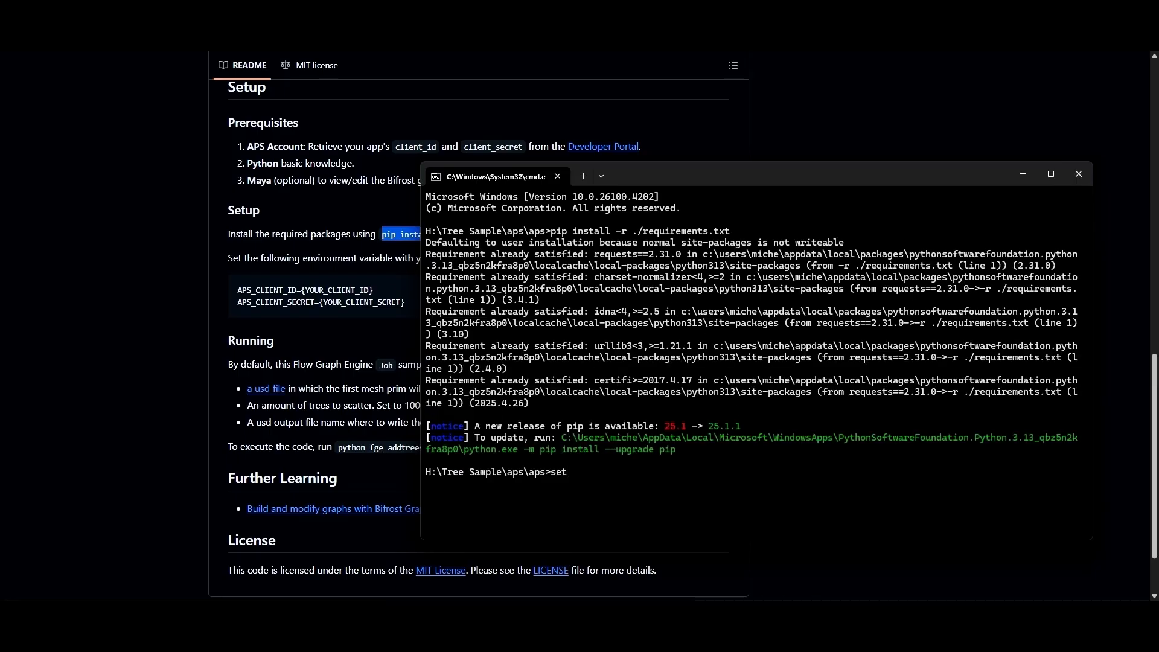
{"action": "type", "text": "-env-var"}
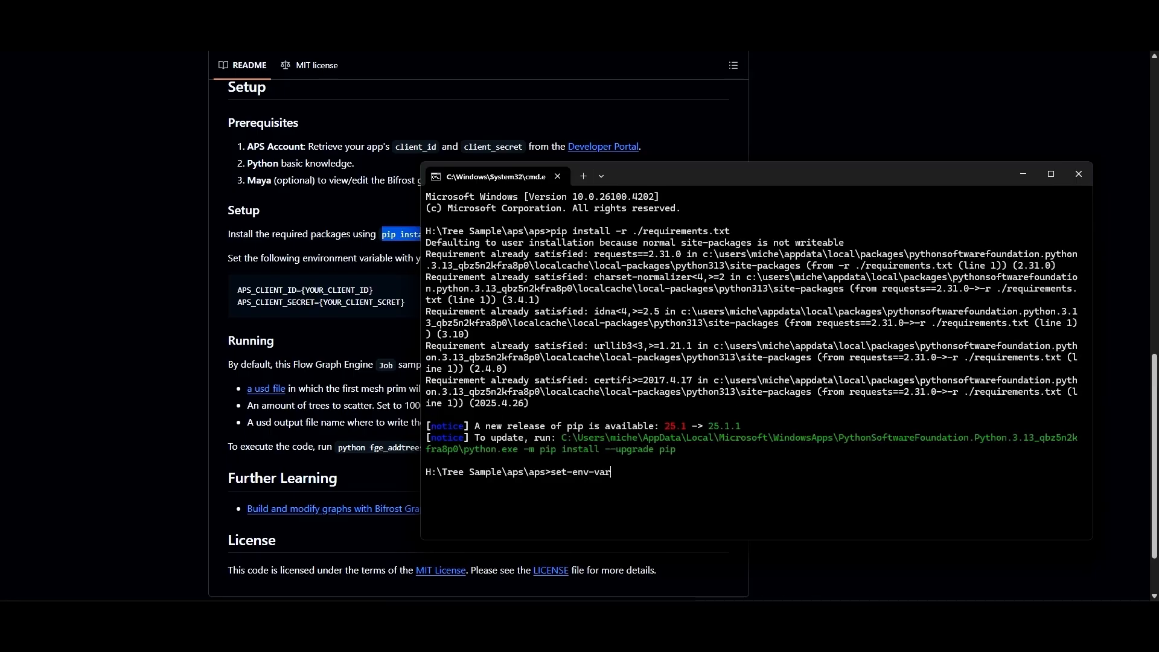
{"action": "key", "text": "Return"}
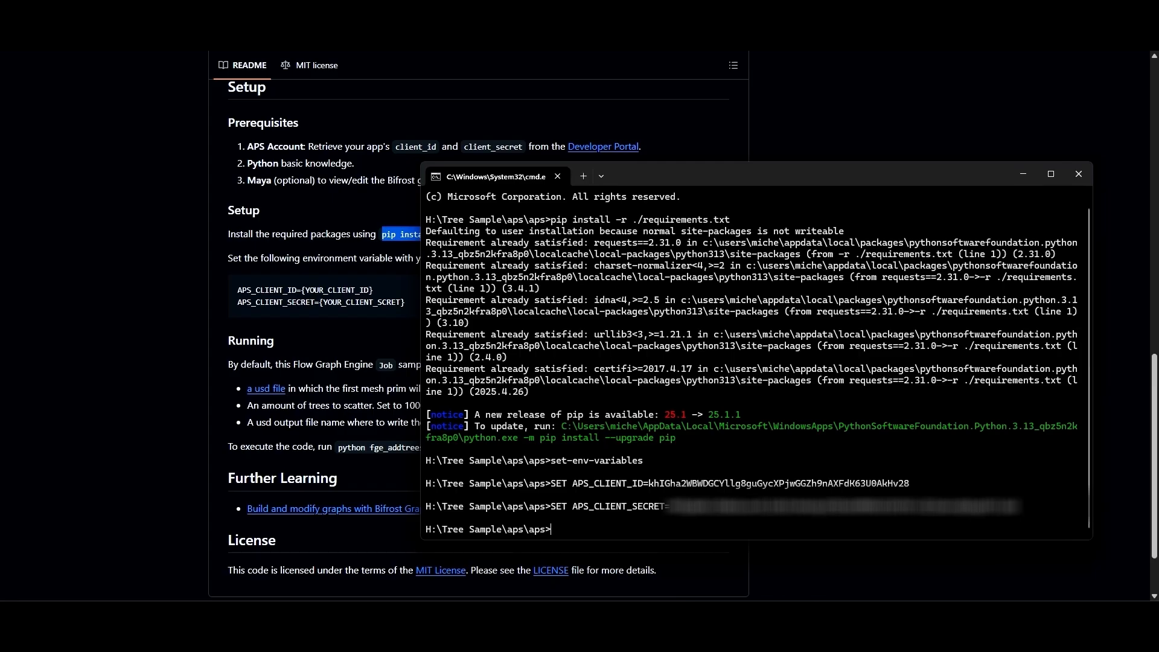
Copy the script command from the README and enter 'python fge_addtrees.py --trees 1000'
{"action": "left_click", "coordinate": [1078, 174]}
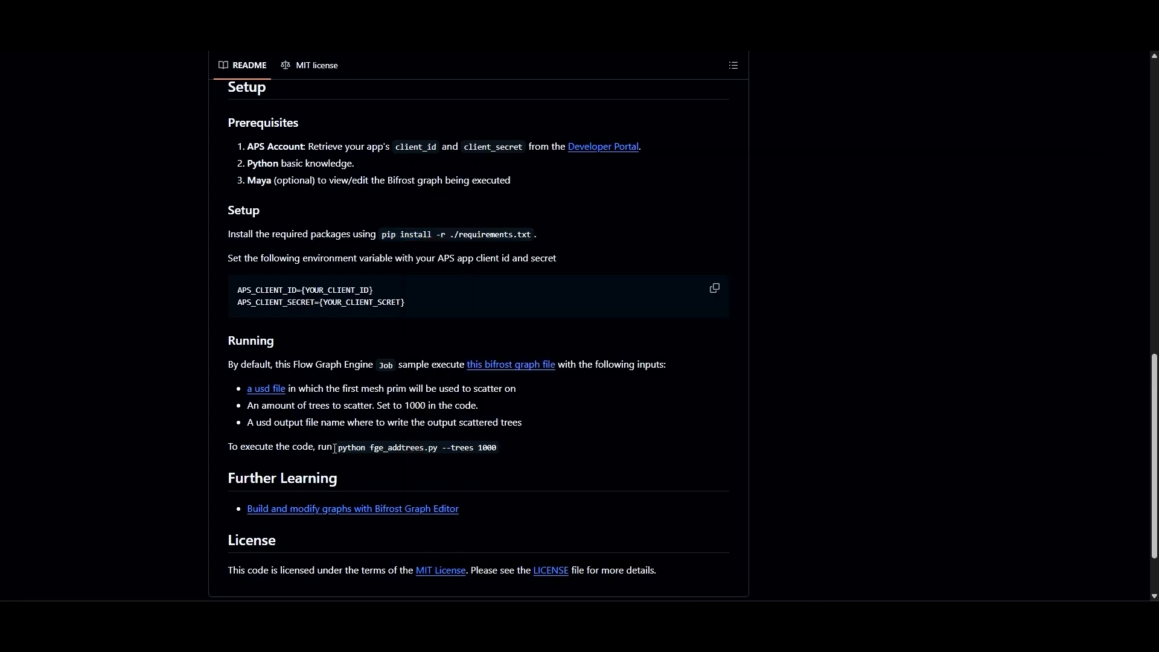
{"action": "double_click", "coordinate": [415, 448]}
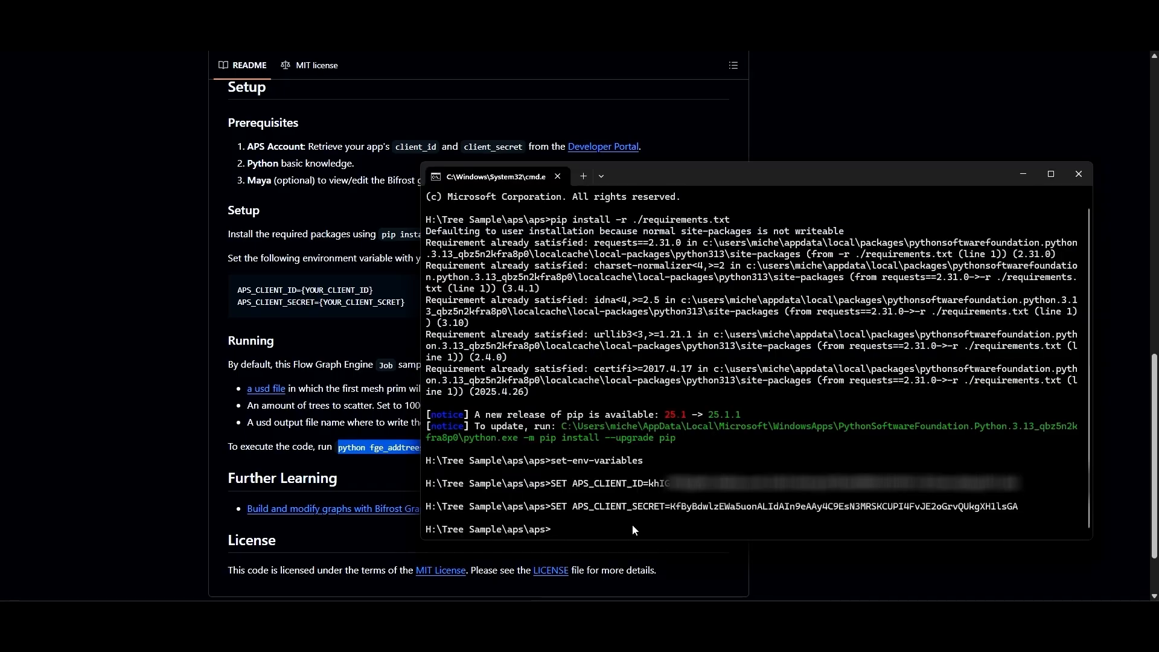
{"action": "type", "text": "python fge_addtrees.py --trees 1000"}
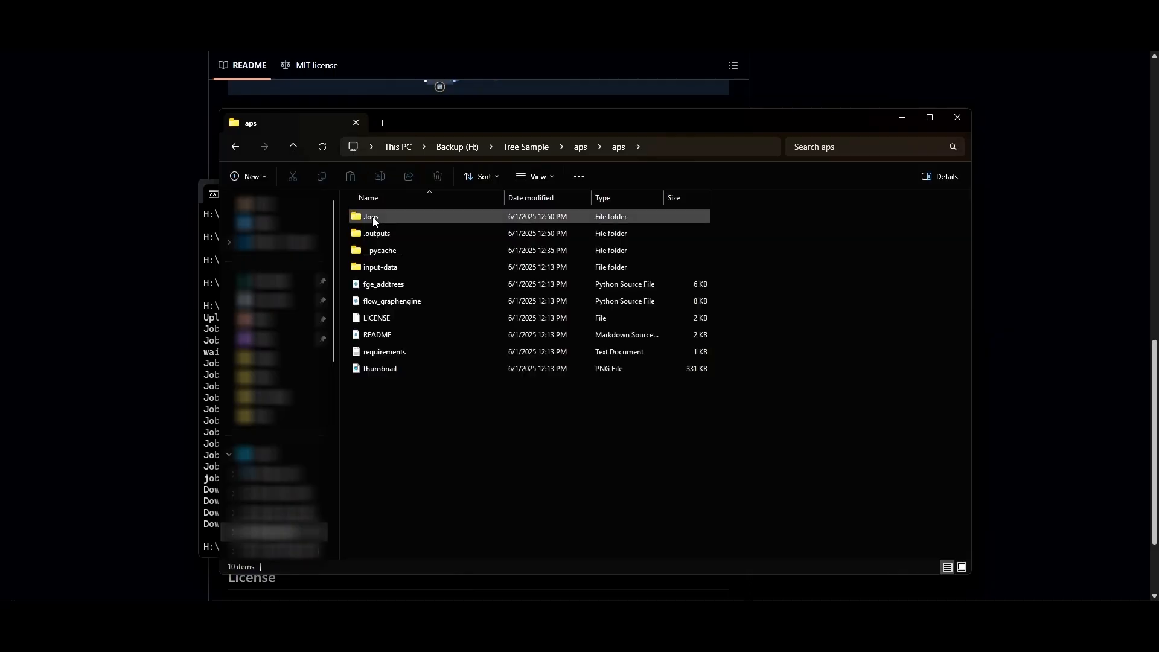
Open the .outputs folder and the 24.1 MB planeWithTrees.usd file
{"action": "double_click", "coordinate": [376, 233]}
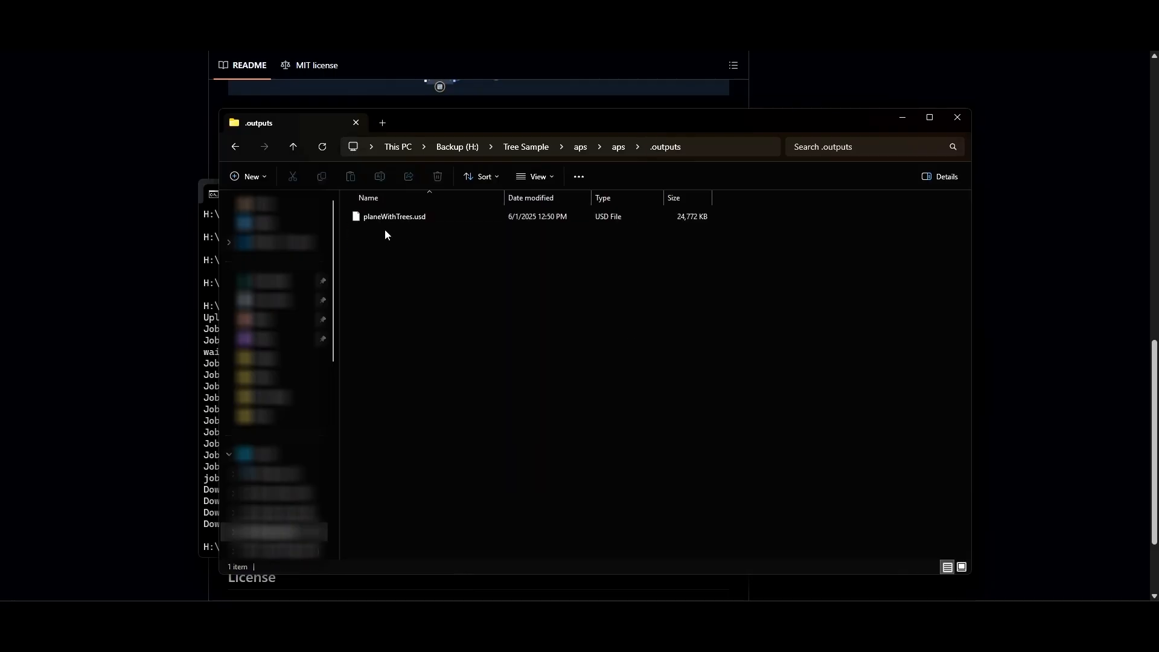
{"action": "mouse_move", "coordinate": [438, 222]}
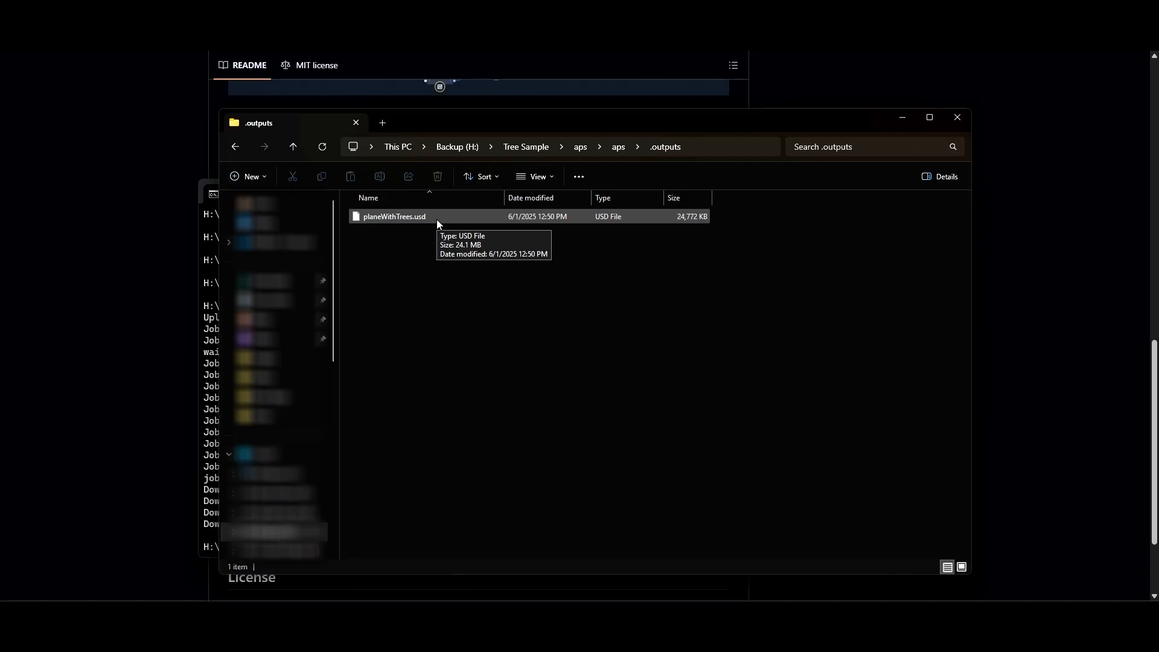
{"action": "double_click", "coordinate": [395, 216]}
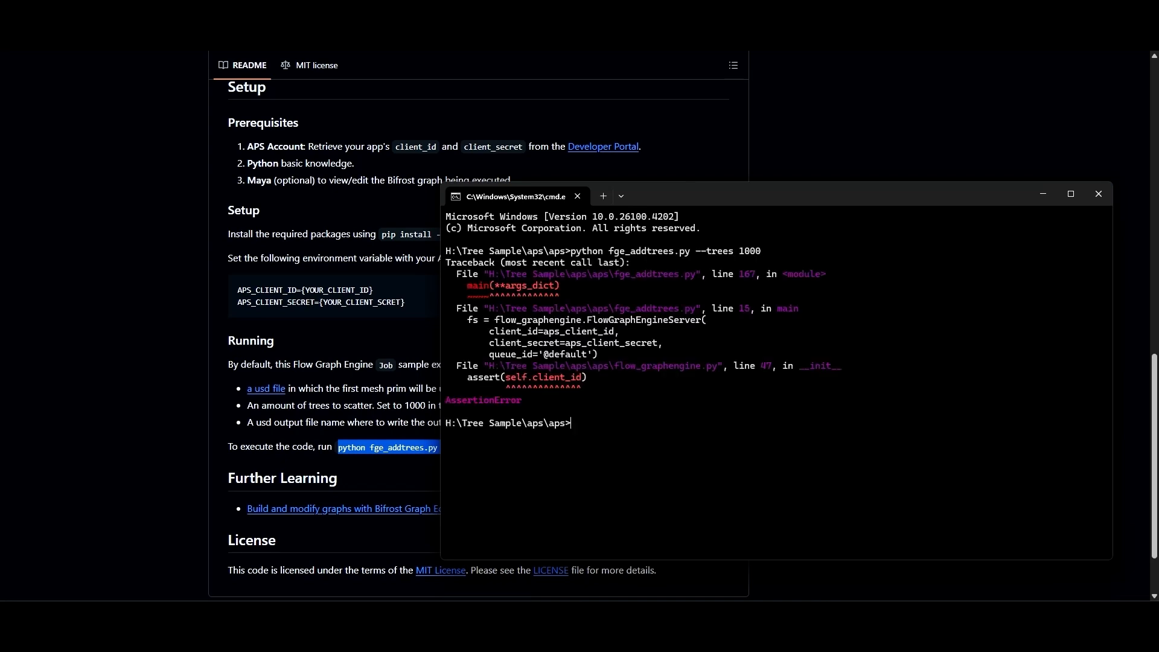
{"action": "mouse_move", "coordinate": [701, 423]}
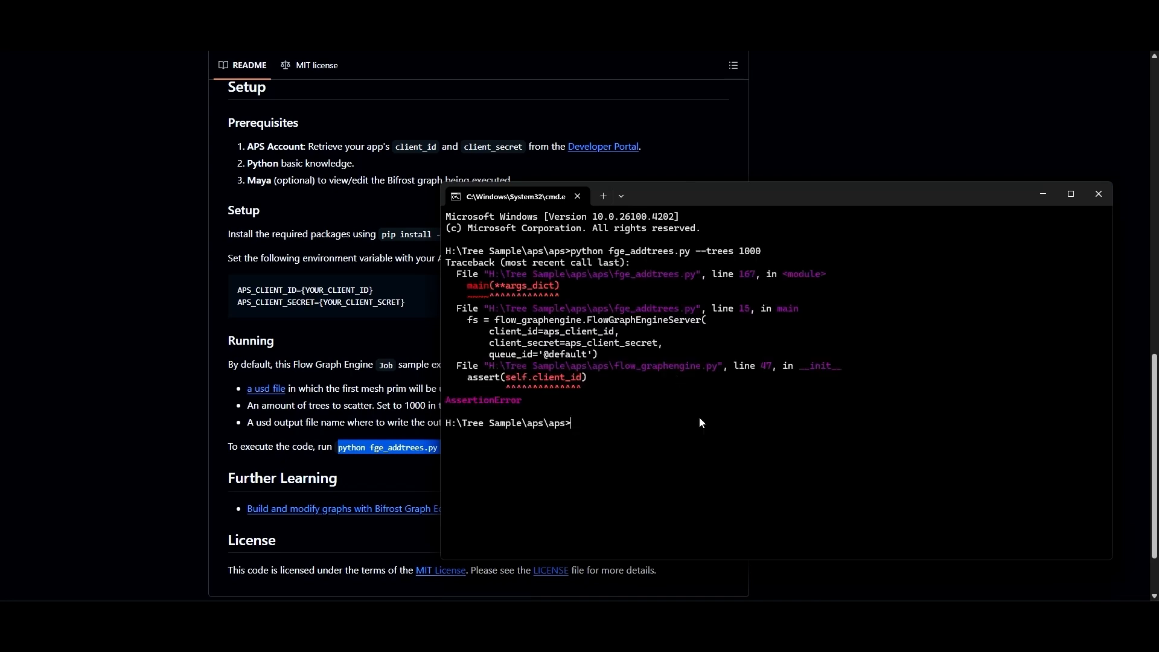
{"action": "mouse_move", "coordinate": [722, 452]}
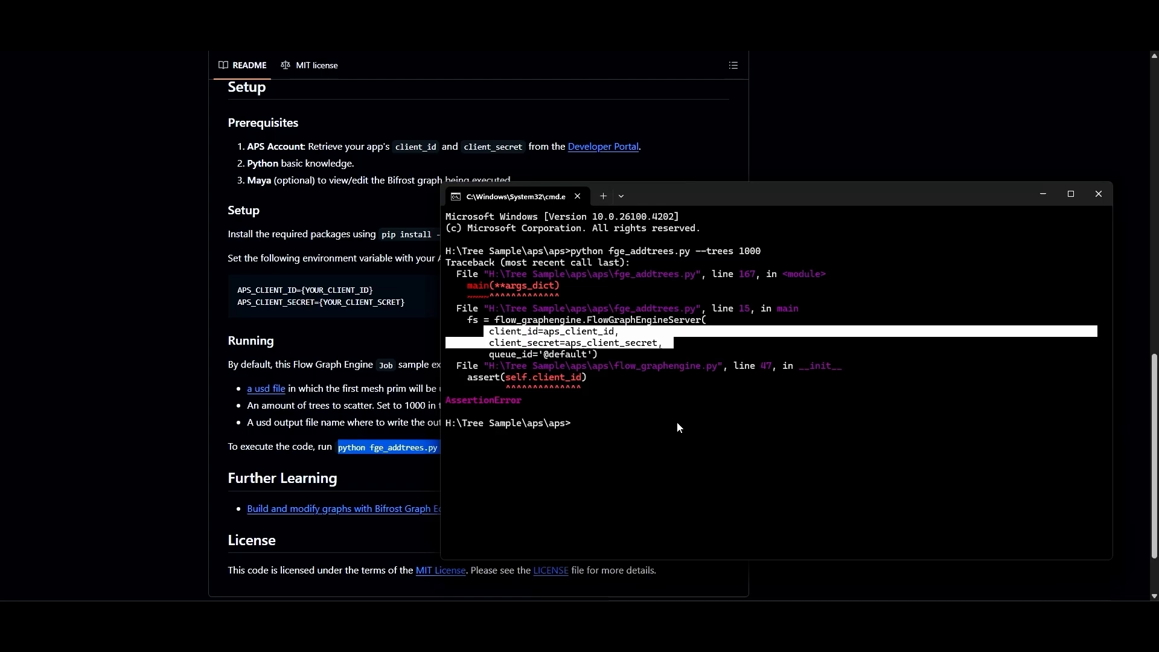
{"action": "mouse_move", "coordinate": [601, 262]}
{"action": "type", "text": "python fge_addtrees.py --trees 1000"}
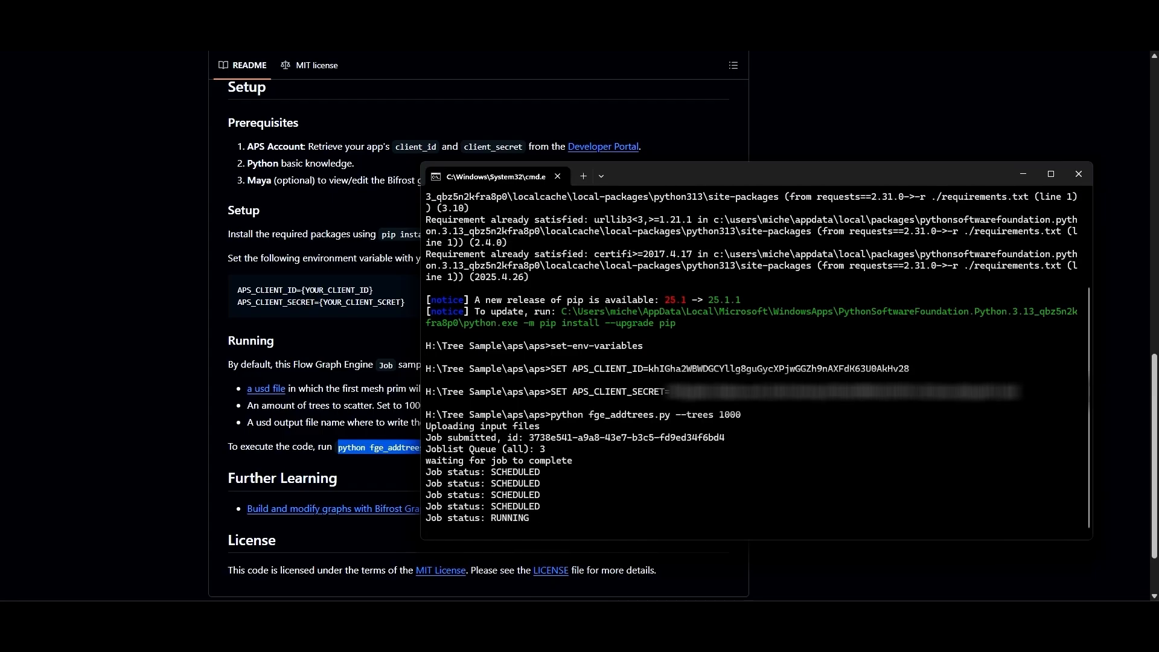
Rerun 'pip install -r ./requirements.txt' and set-env-variables, then enter 'python fge_addtrees.py --trees 1000'
{"action": "left_click", "coordinate": [1077, 174]}
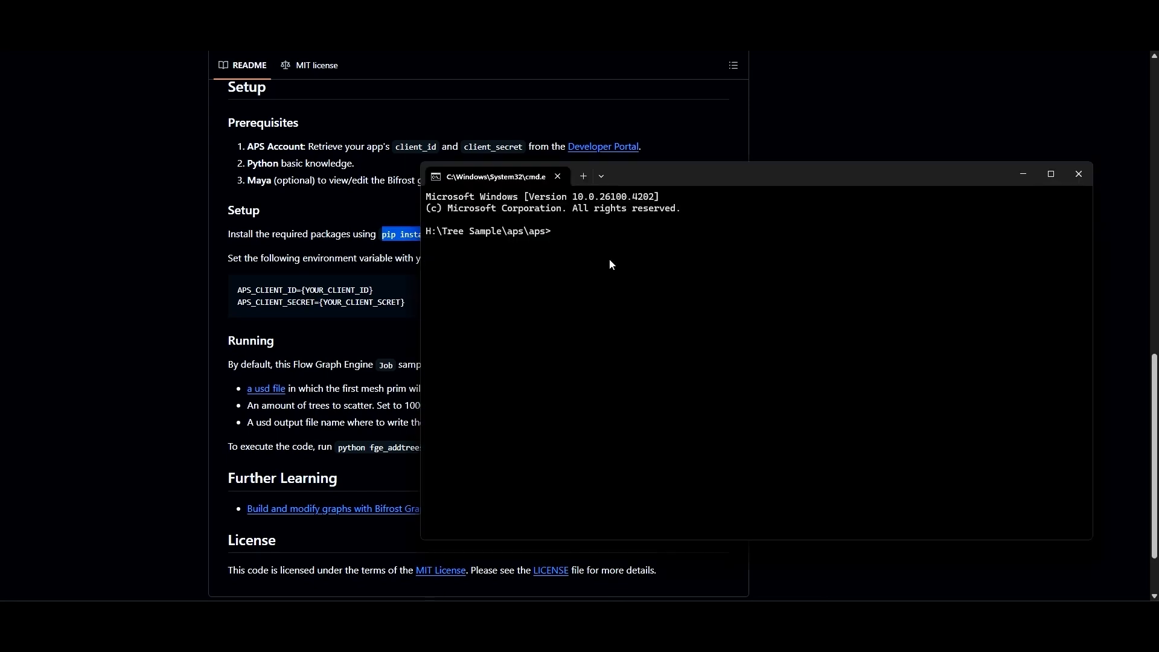
{"action": "type", "text": "pip install -r ./requirements.txt"}
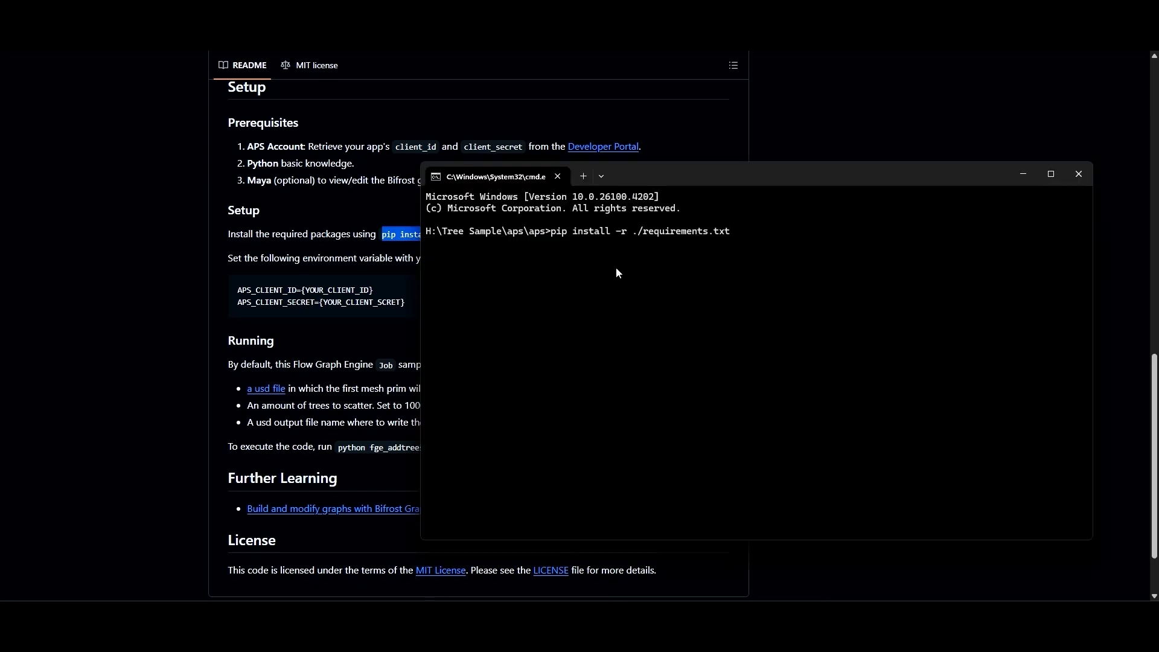
{"action": "key", "text": "Return"}
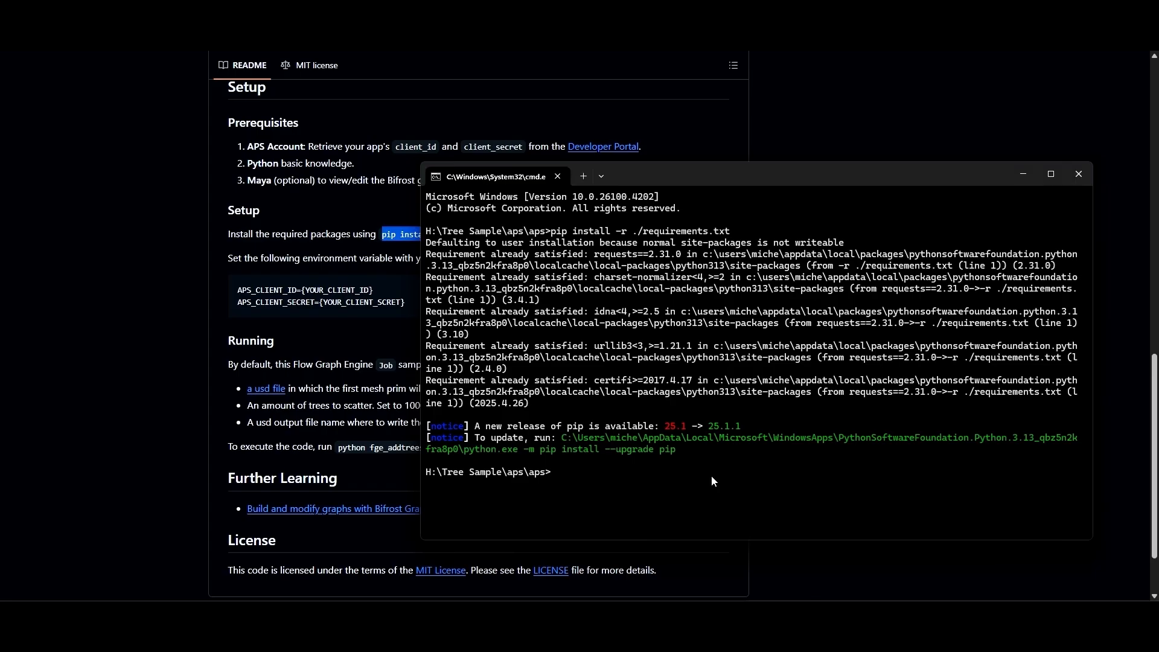
{"action": "type", "text": "set-env-variables"}
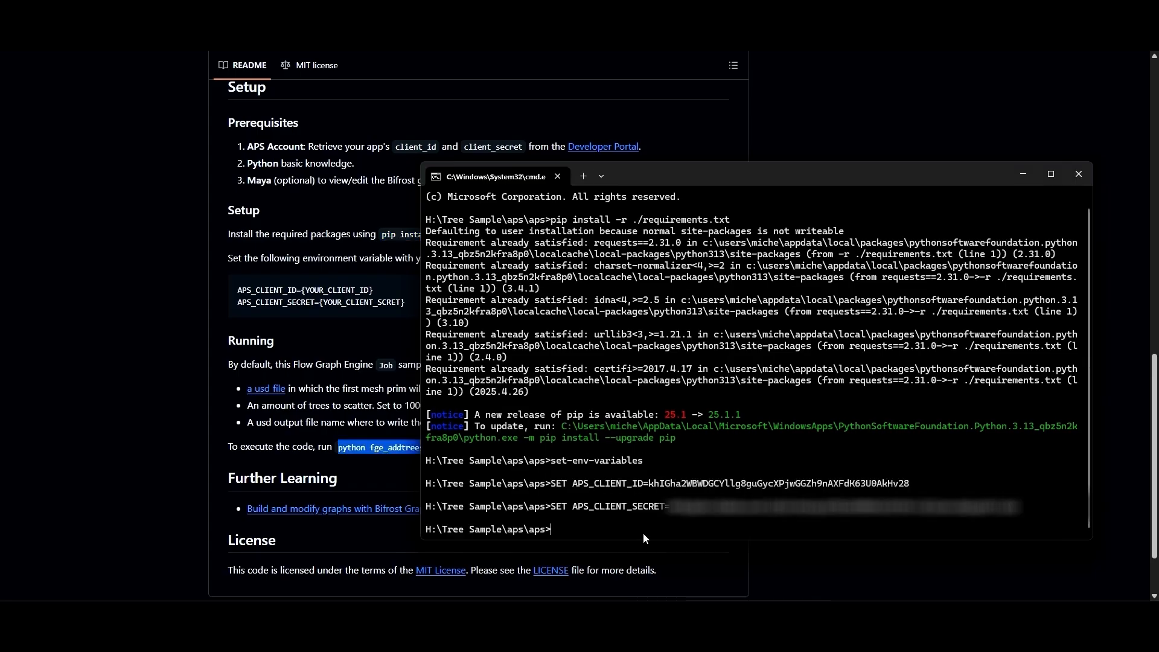
{"action": "type", "text": "python fge_addtrees.py --trees 1000"}
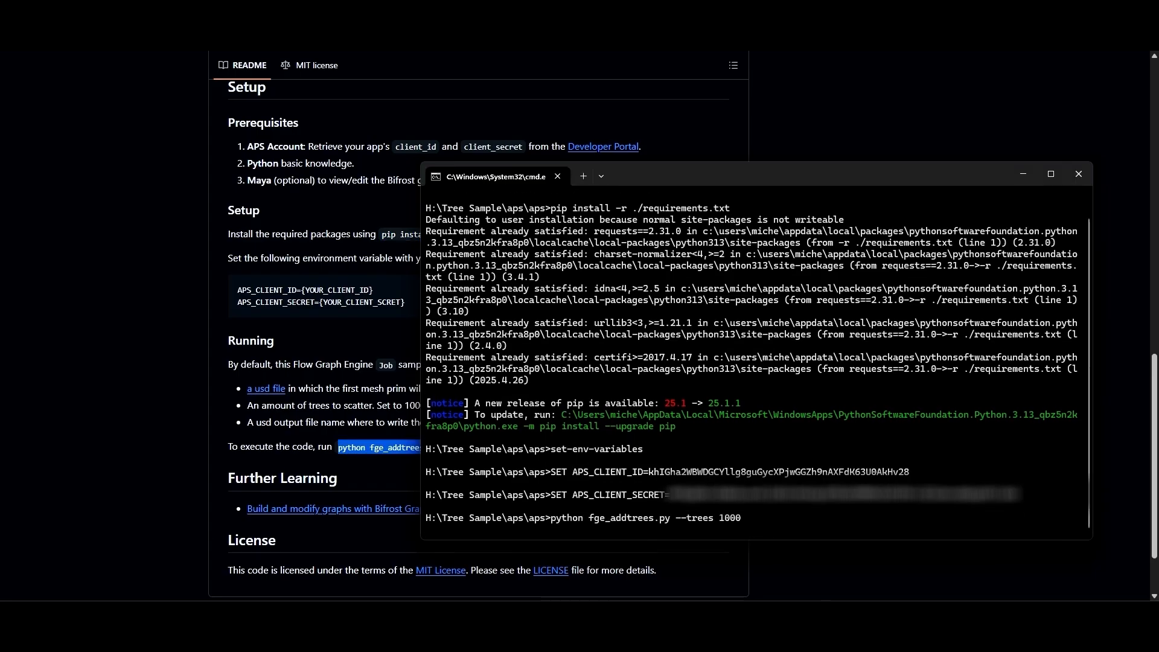